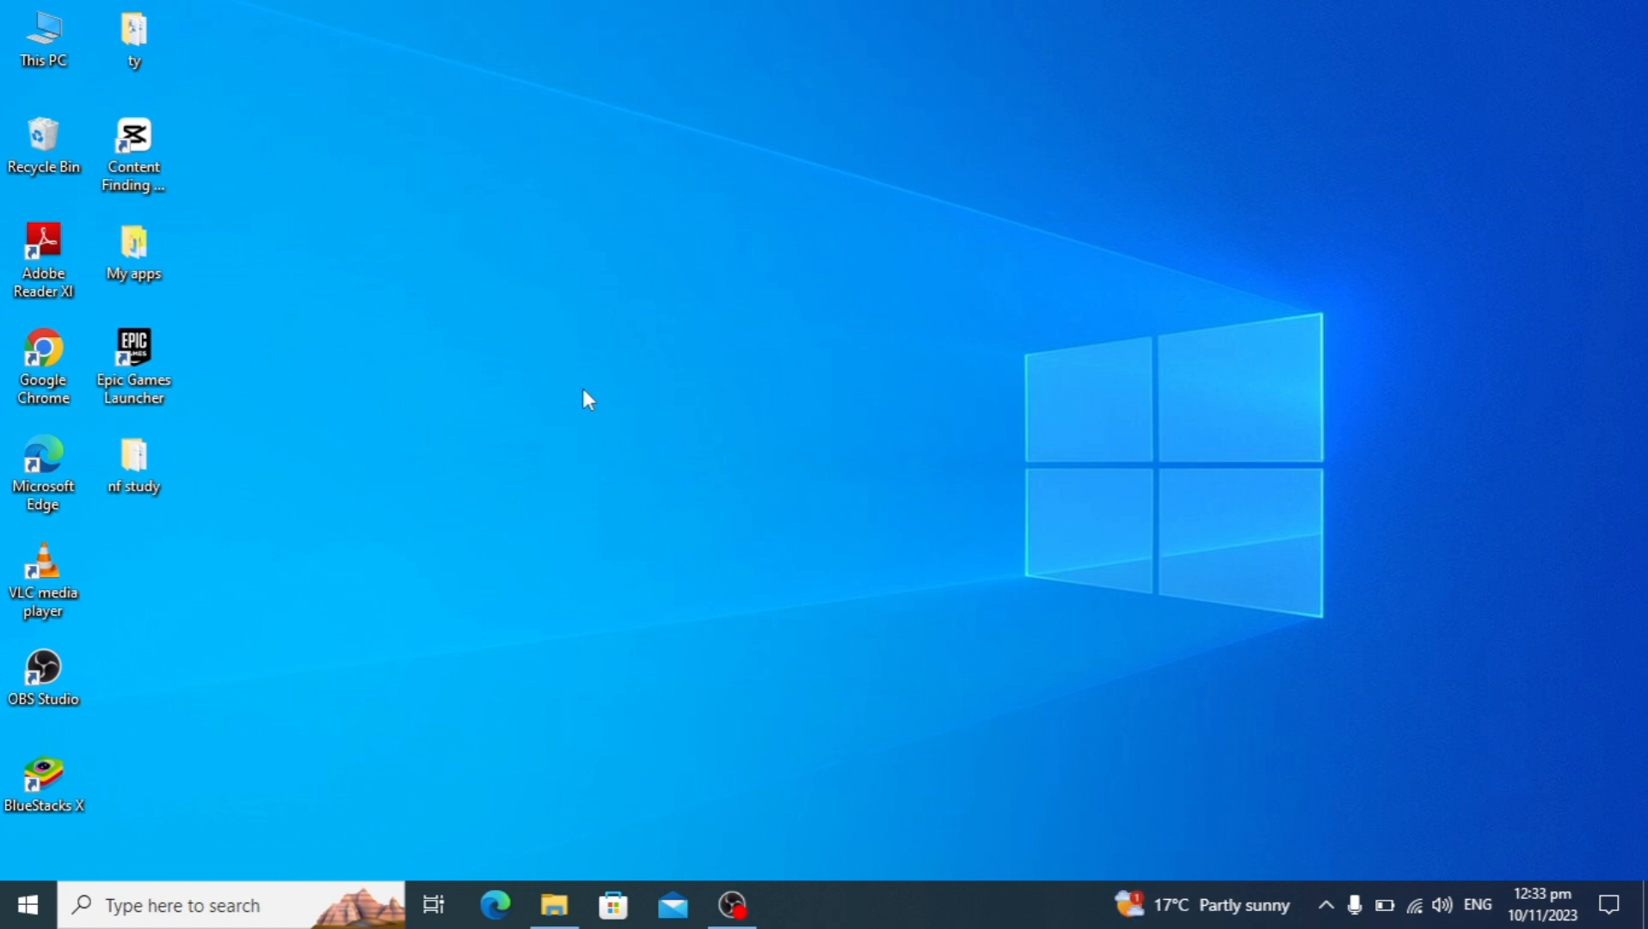
mouse_move(155, 683)
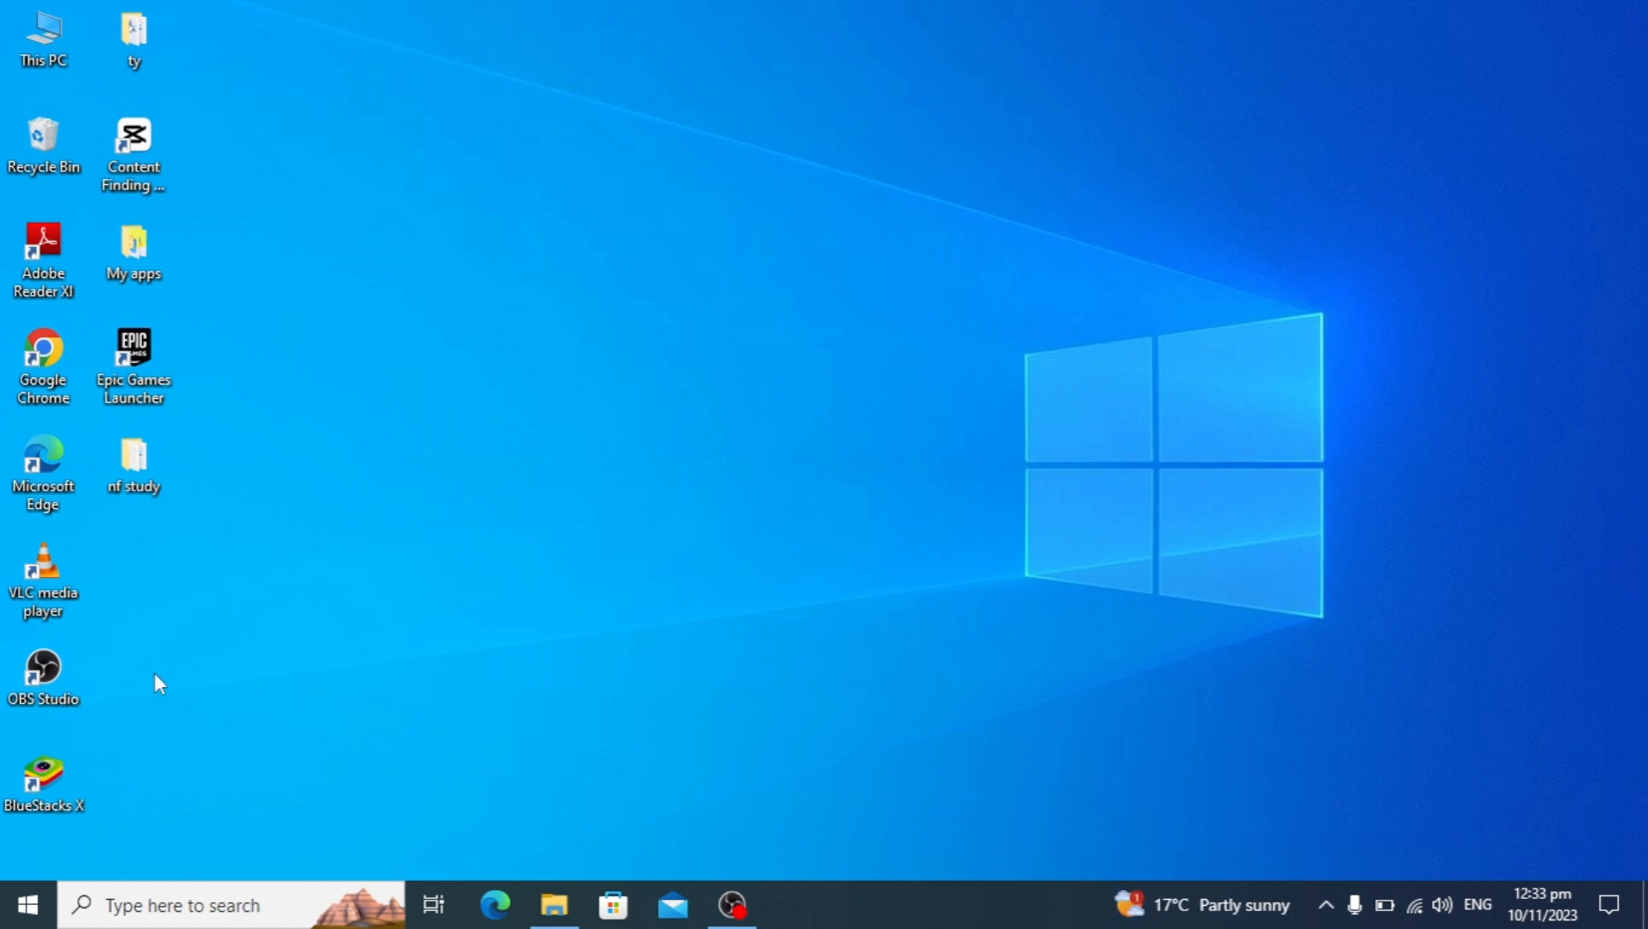
Search the taskbar for 'task Manager' so Task Manager appears as best match
left_click(31, 903)
type("task")
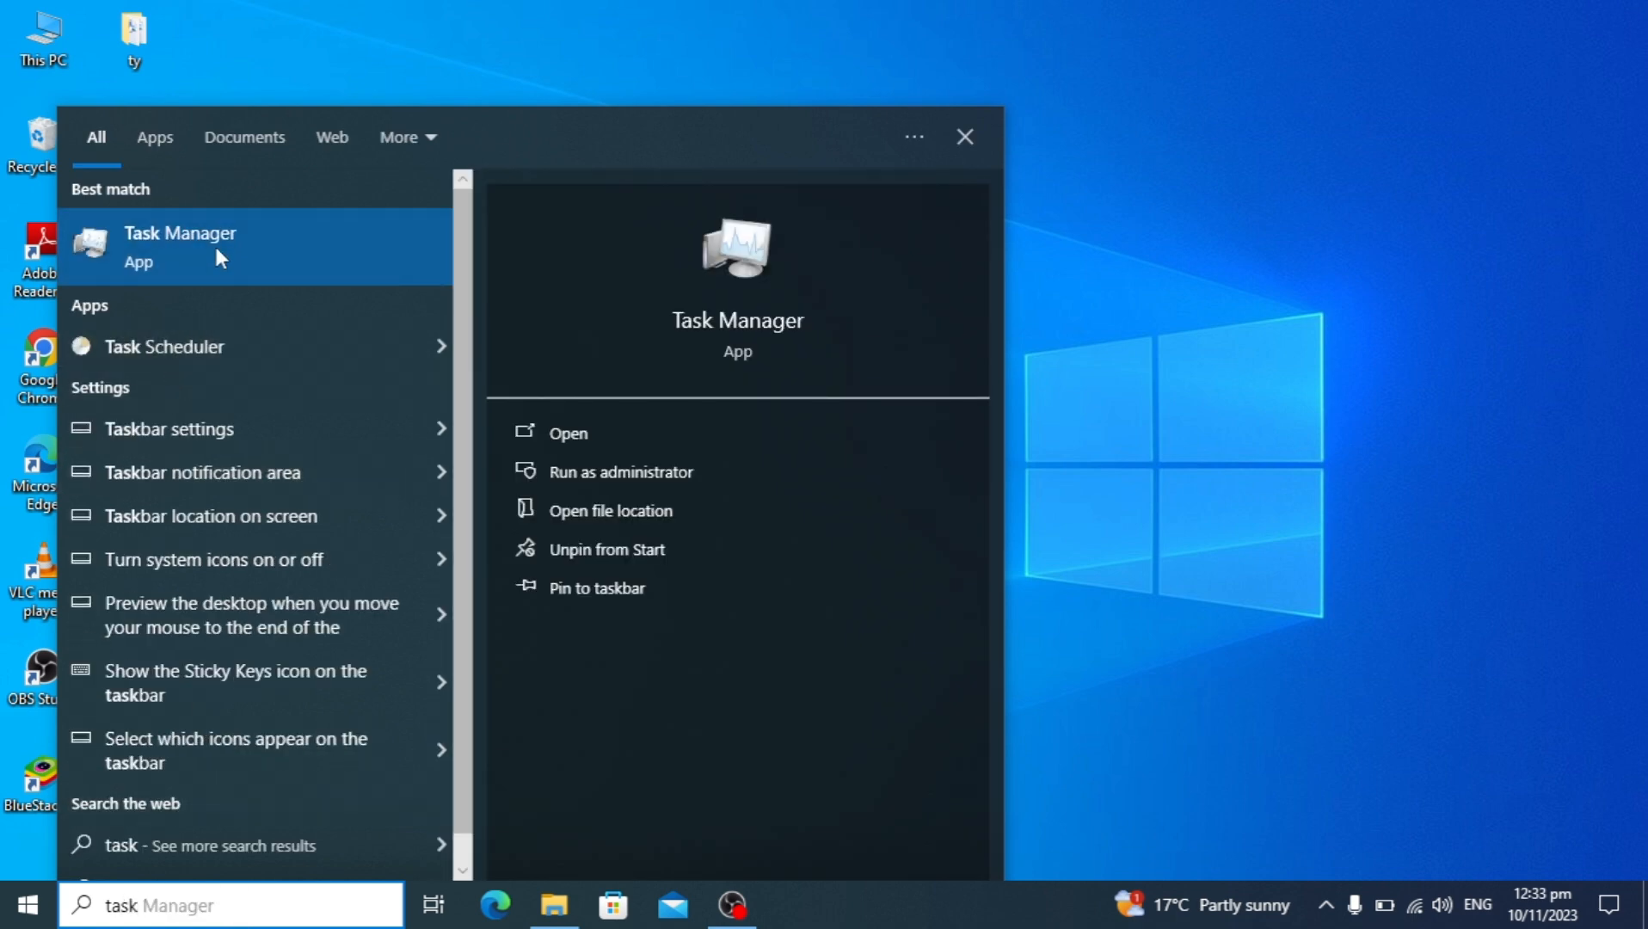
Launch Task Manager from the results and maximize its window
left_click(181, 246)
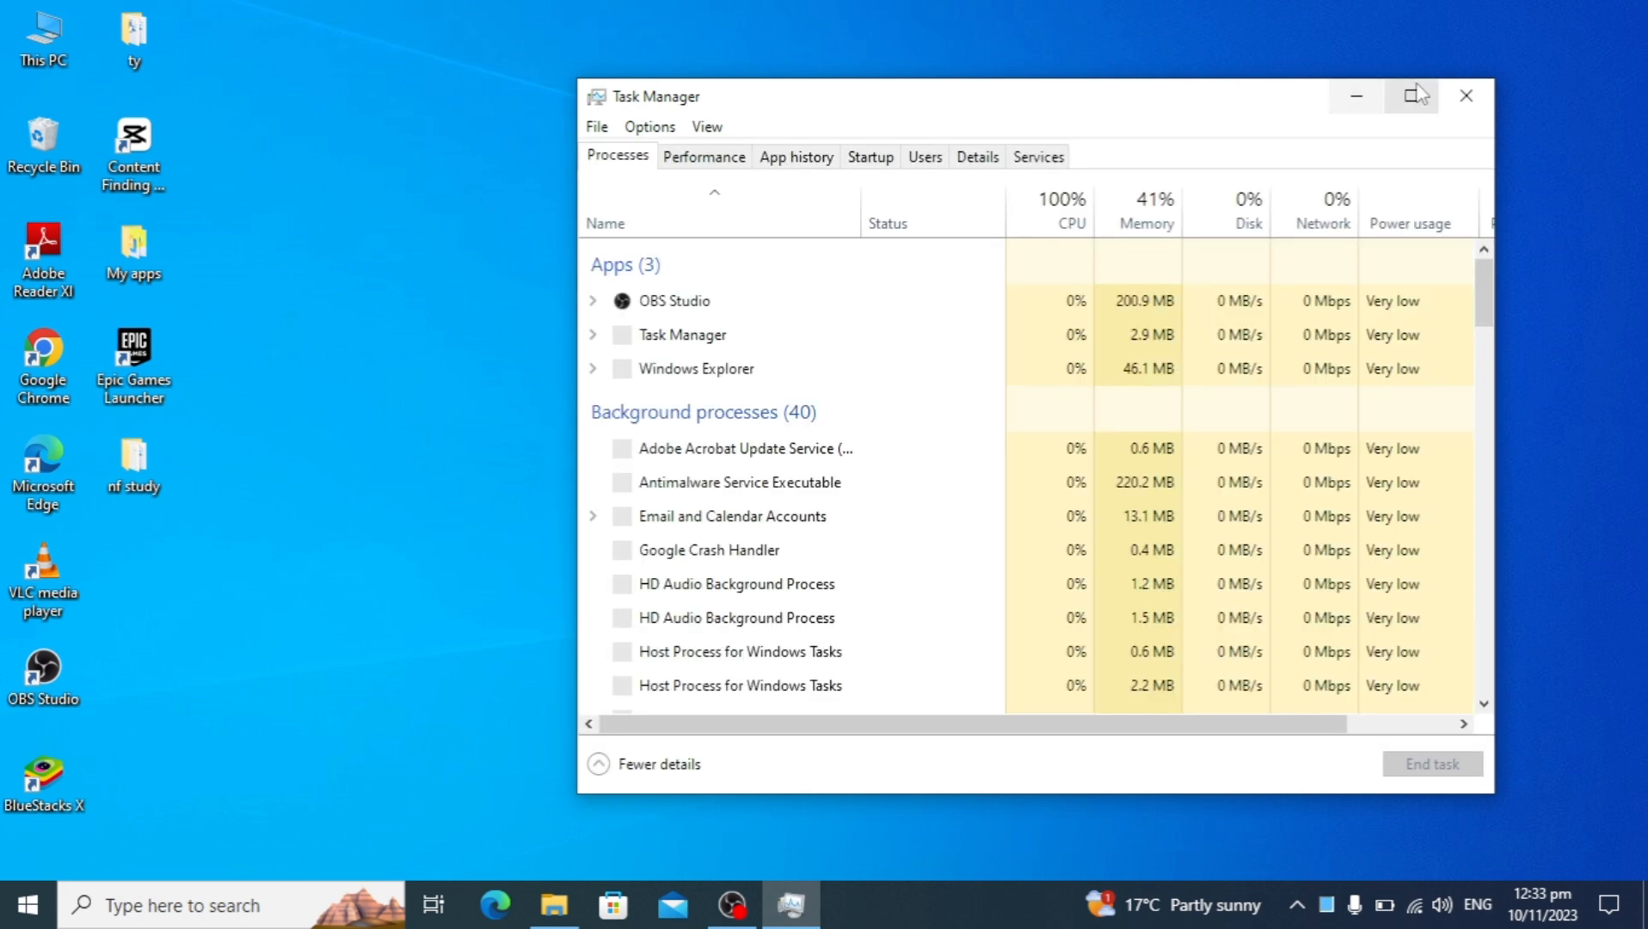
left_click(1414, 95)
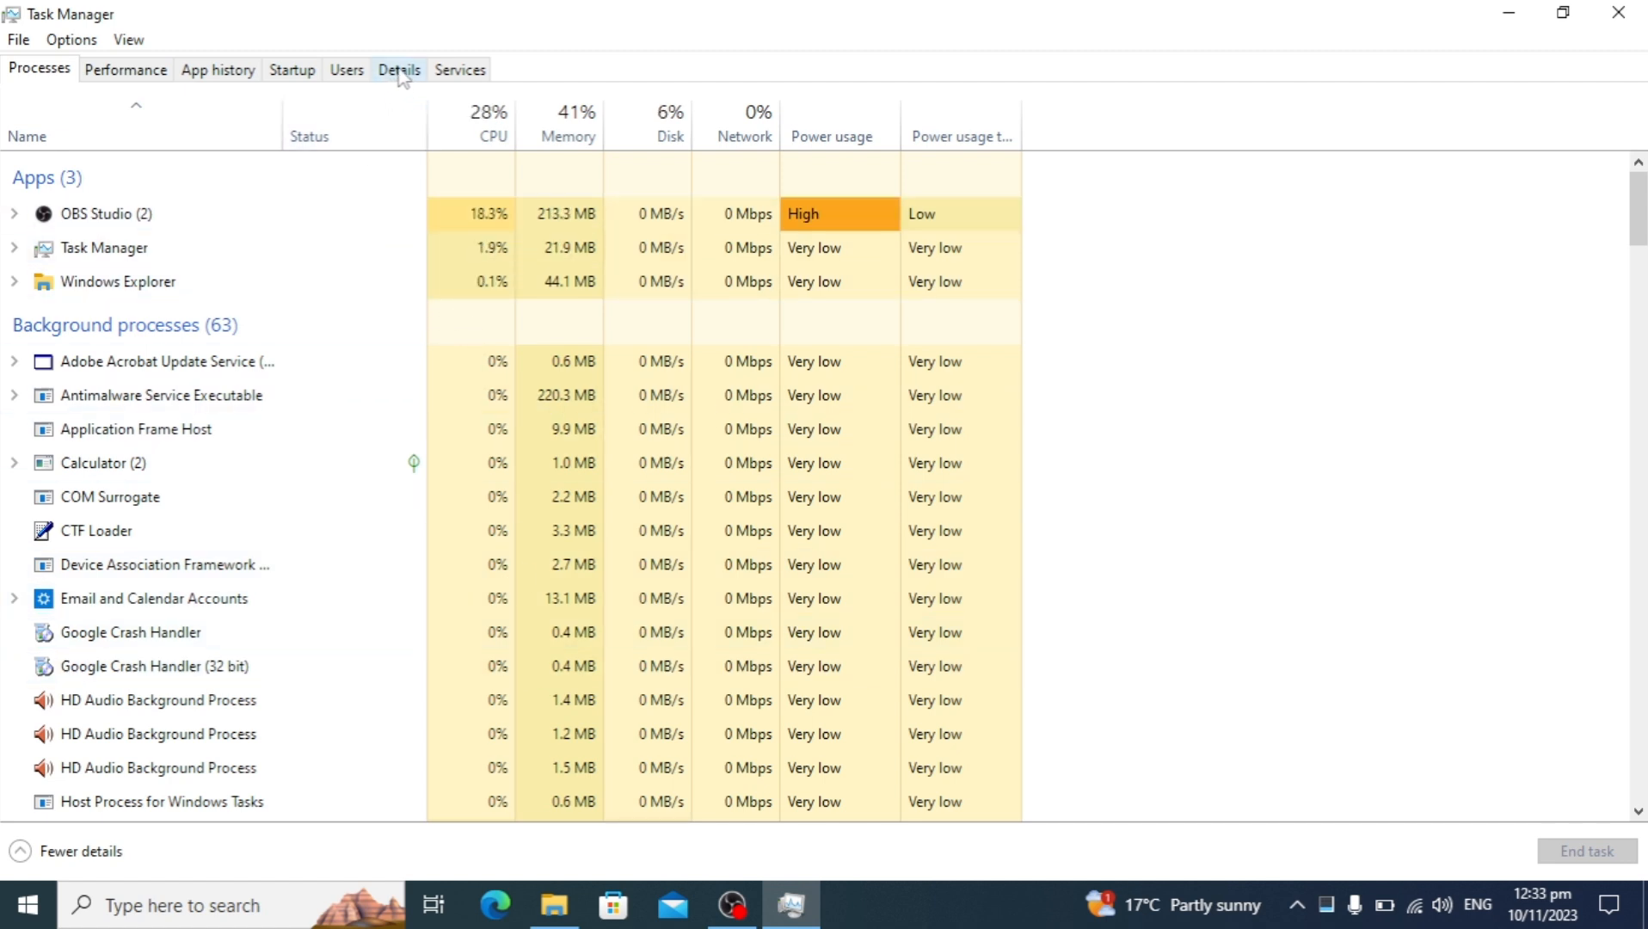
End the OneDrive.exe process from the Details list, then move to the Users view
left_click(398, 69)
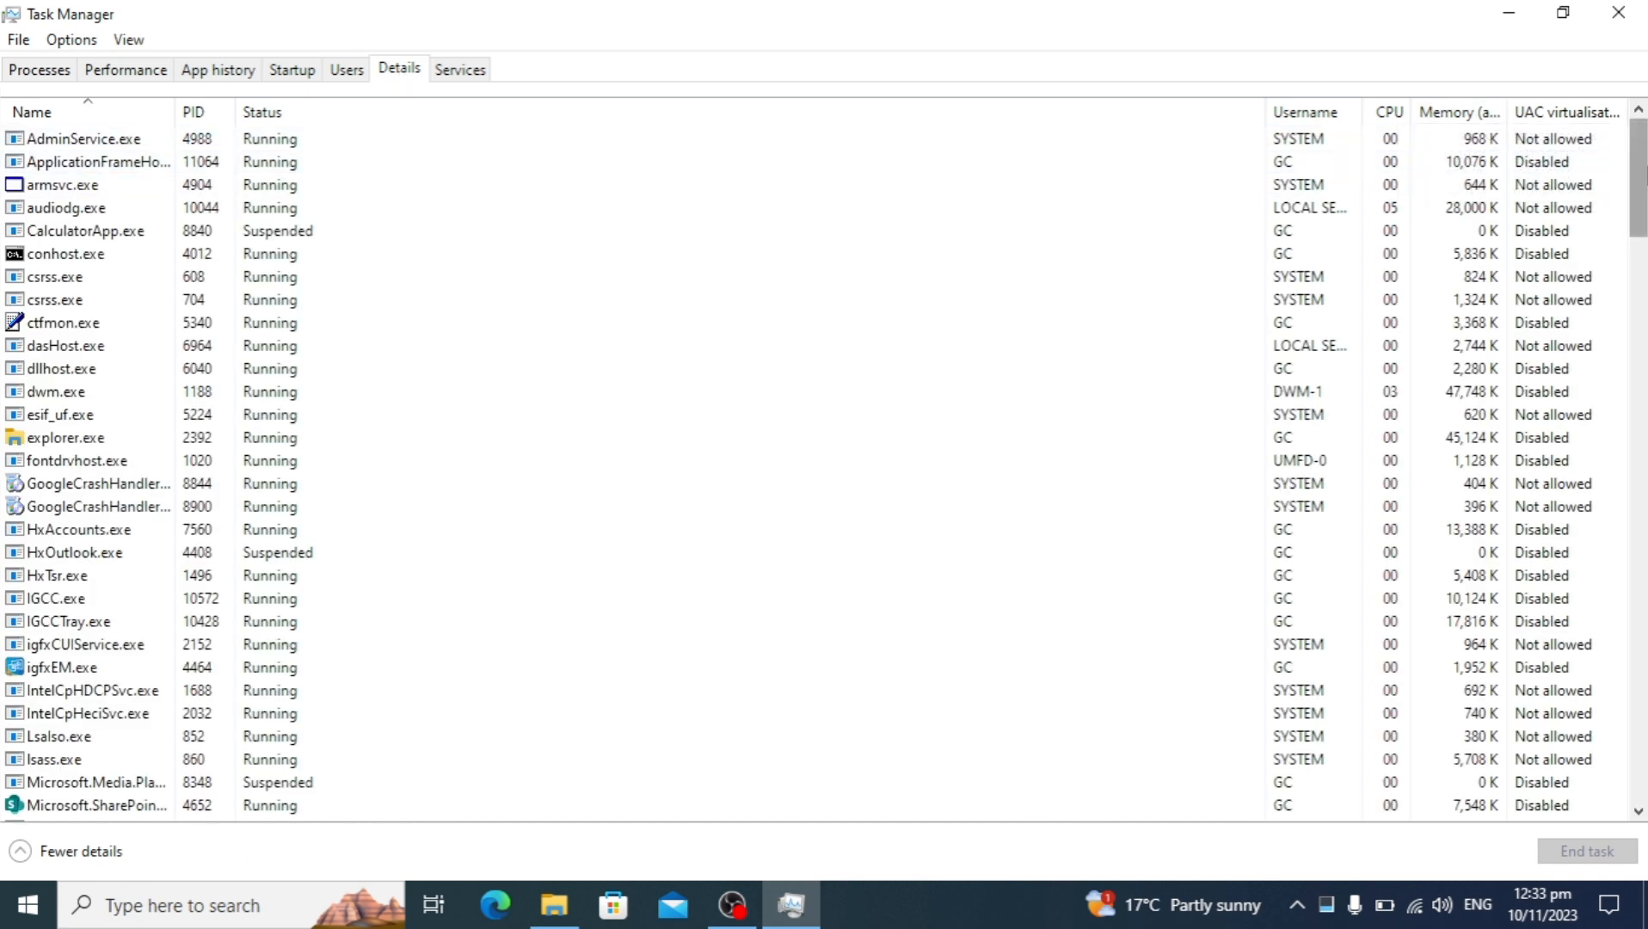
scroll("down", 3)
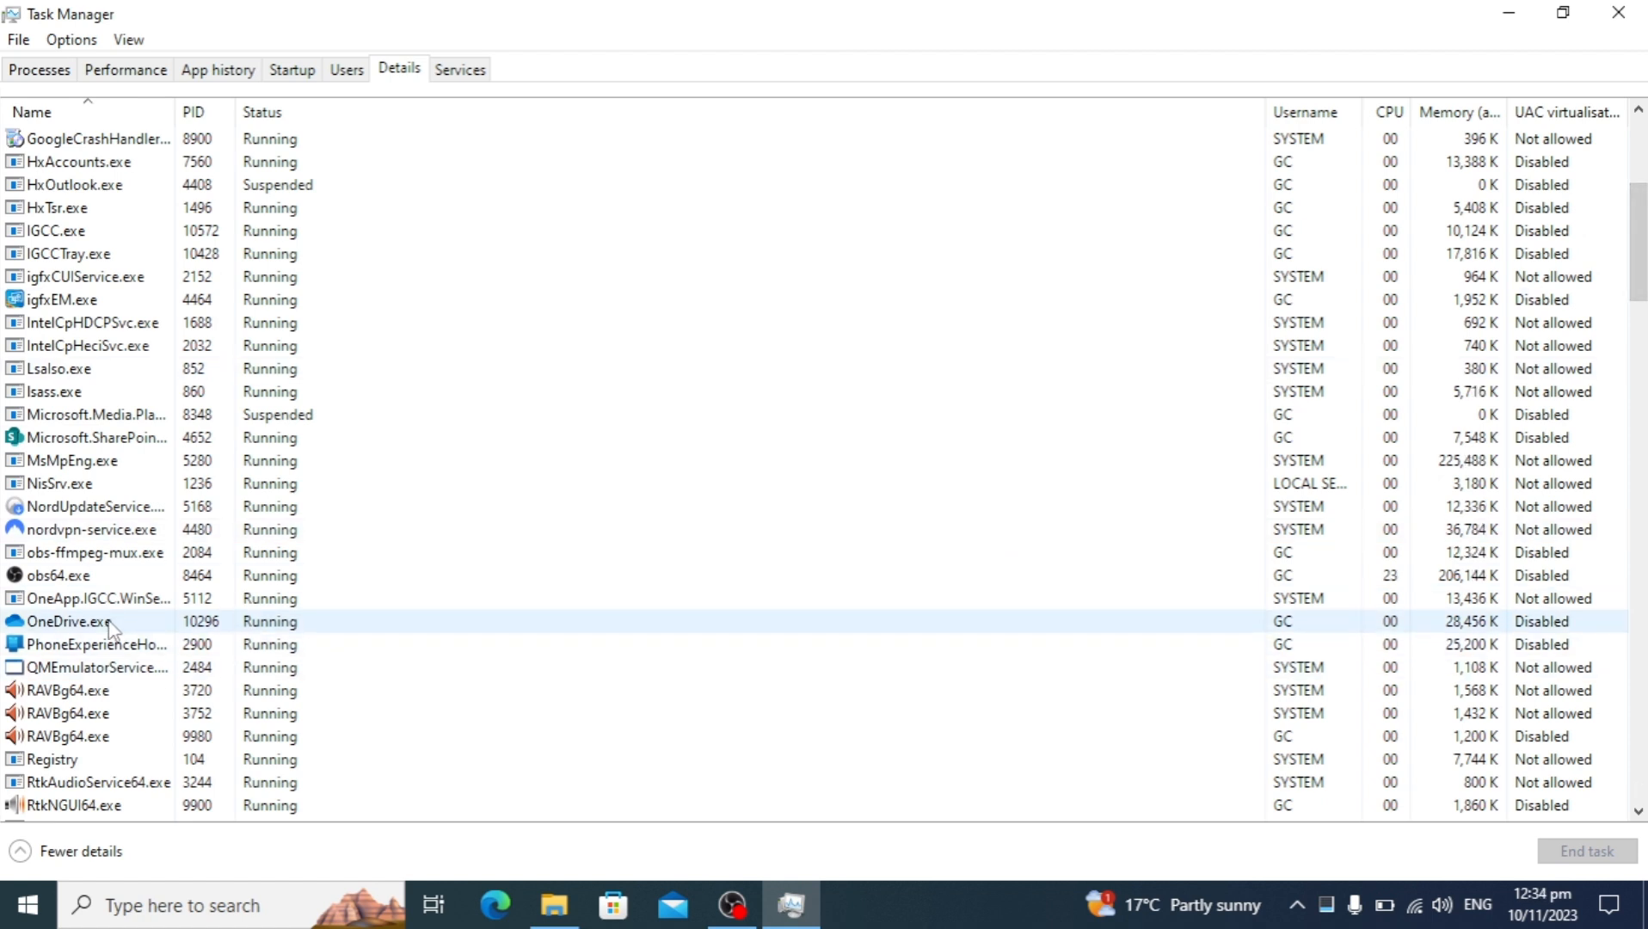
left_click(68, 621)
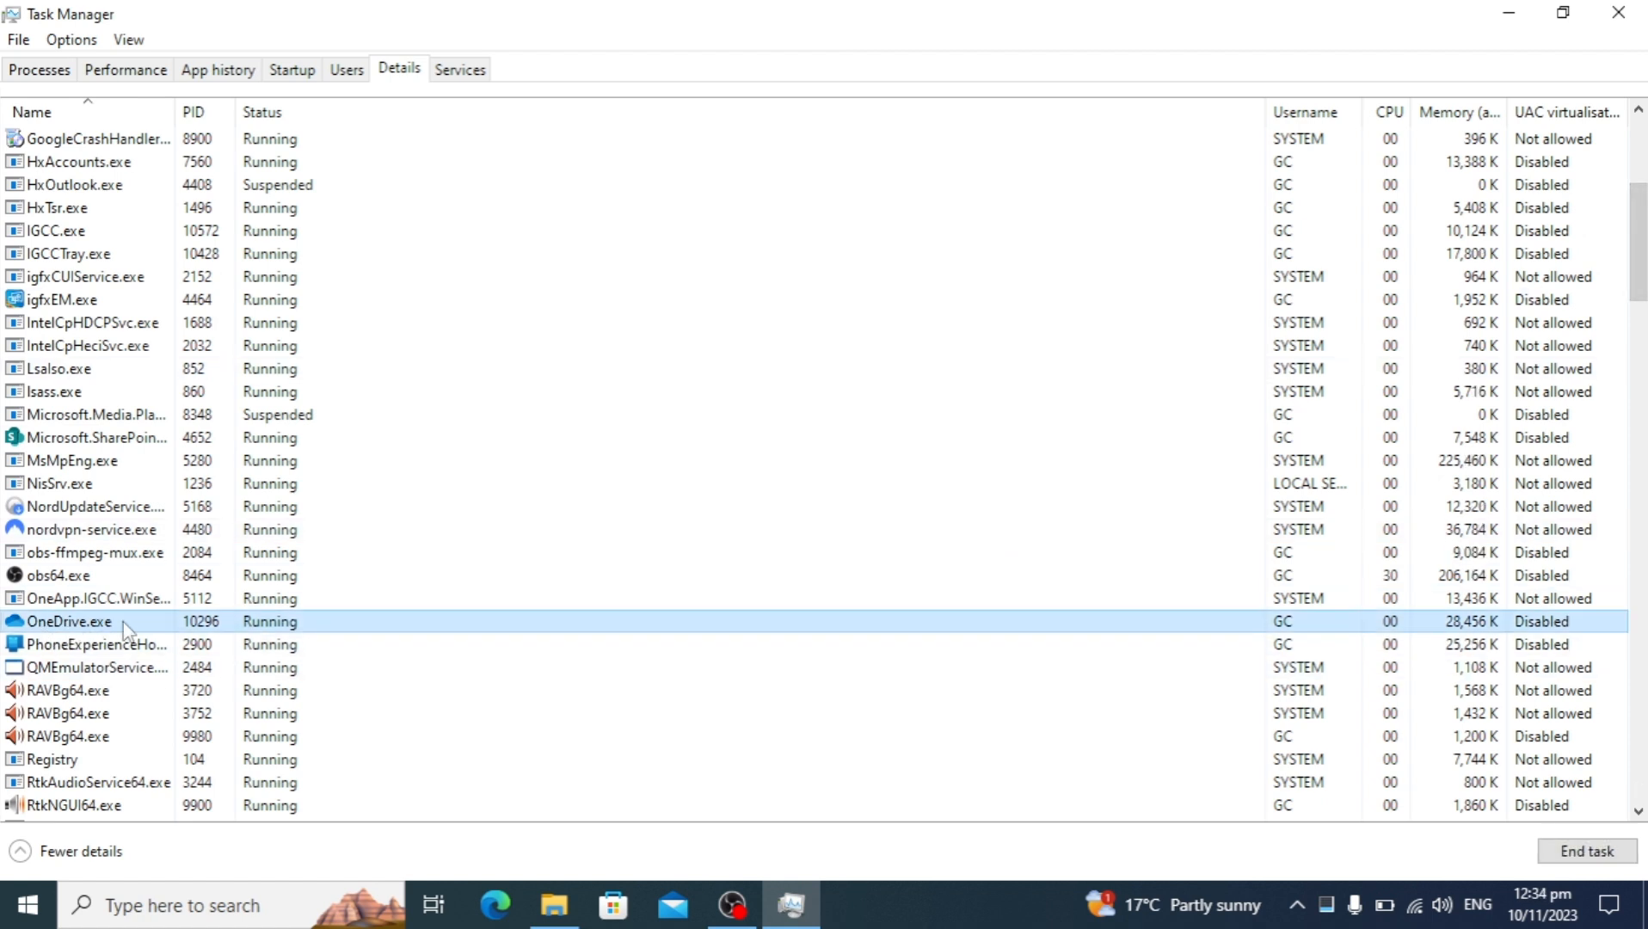
mouse_move(231, 626)
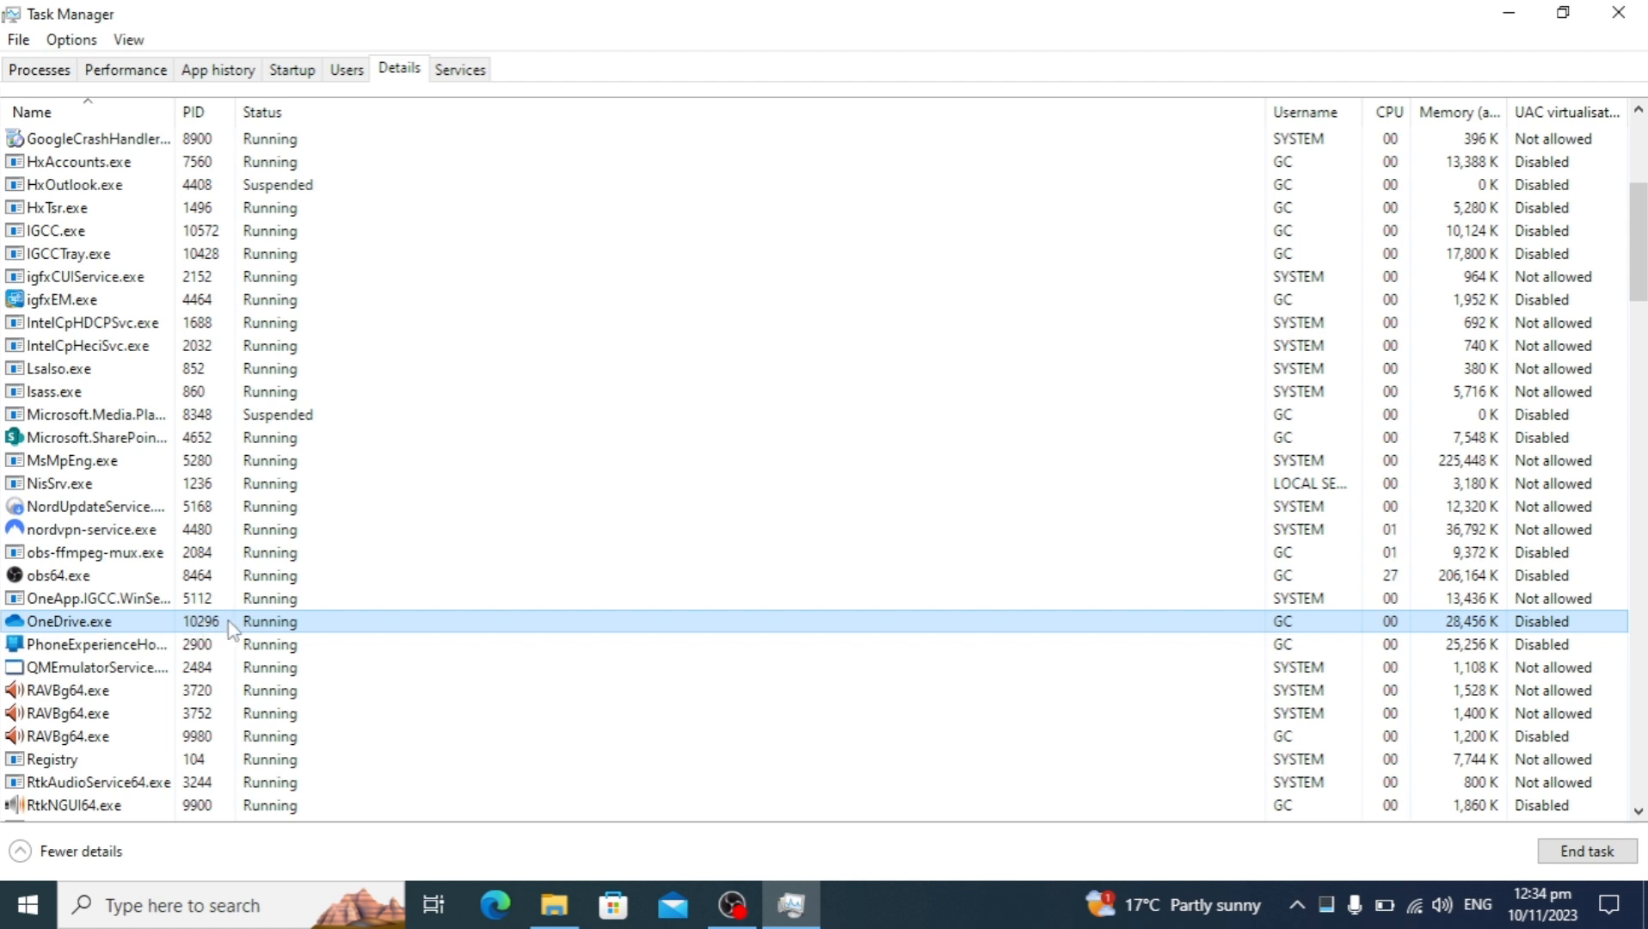
right_click(210, 621)
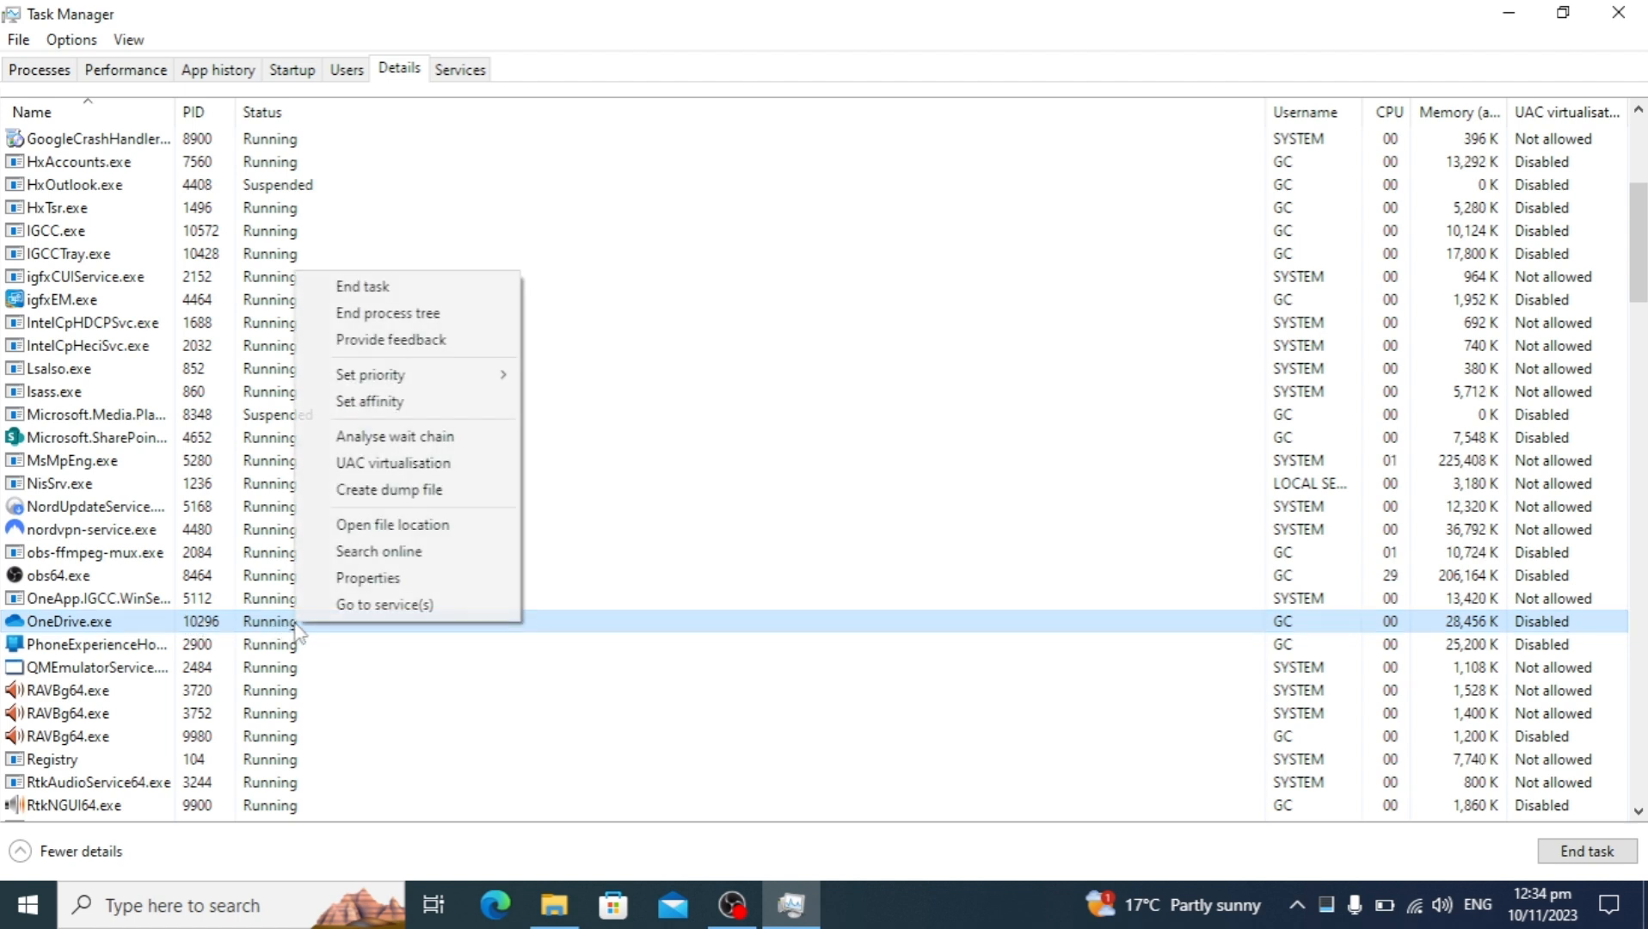
mouse_move(410, 291)
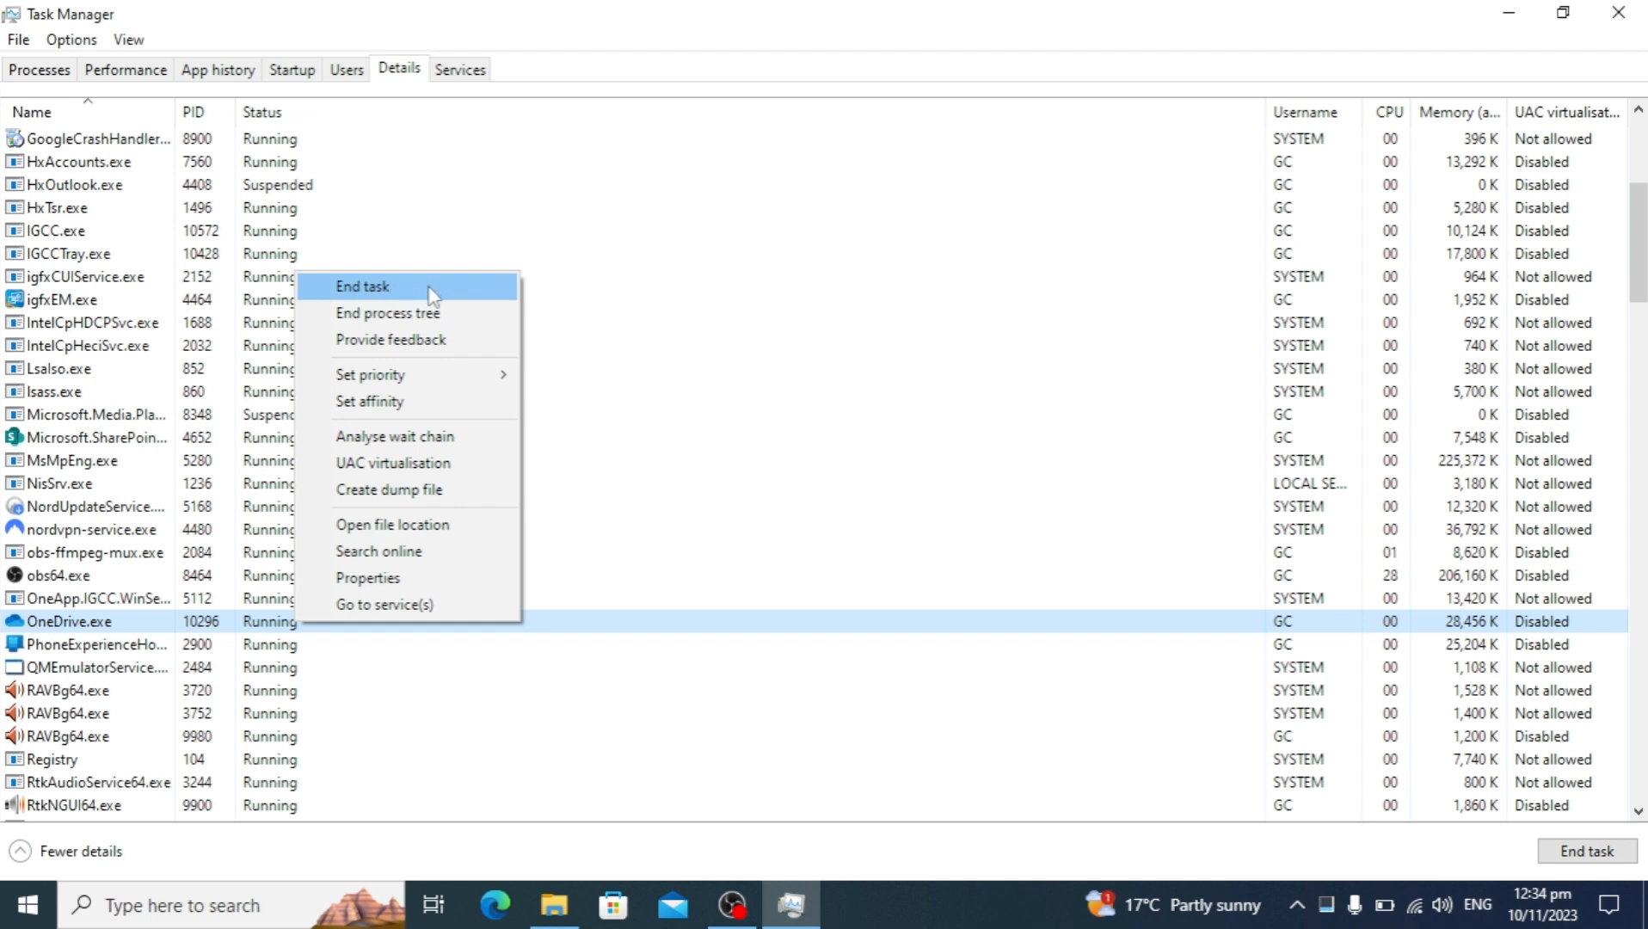
left_click(362, 286)
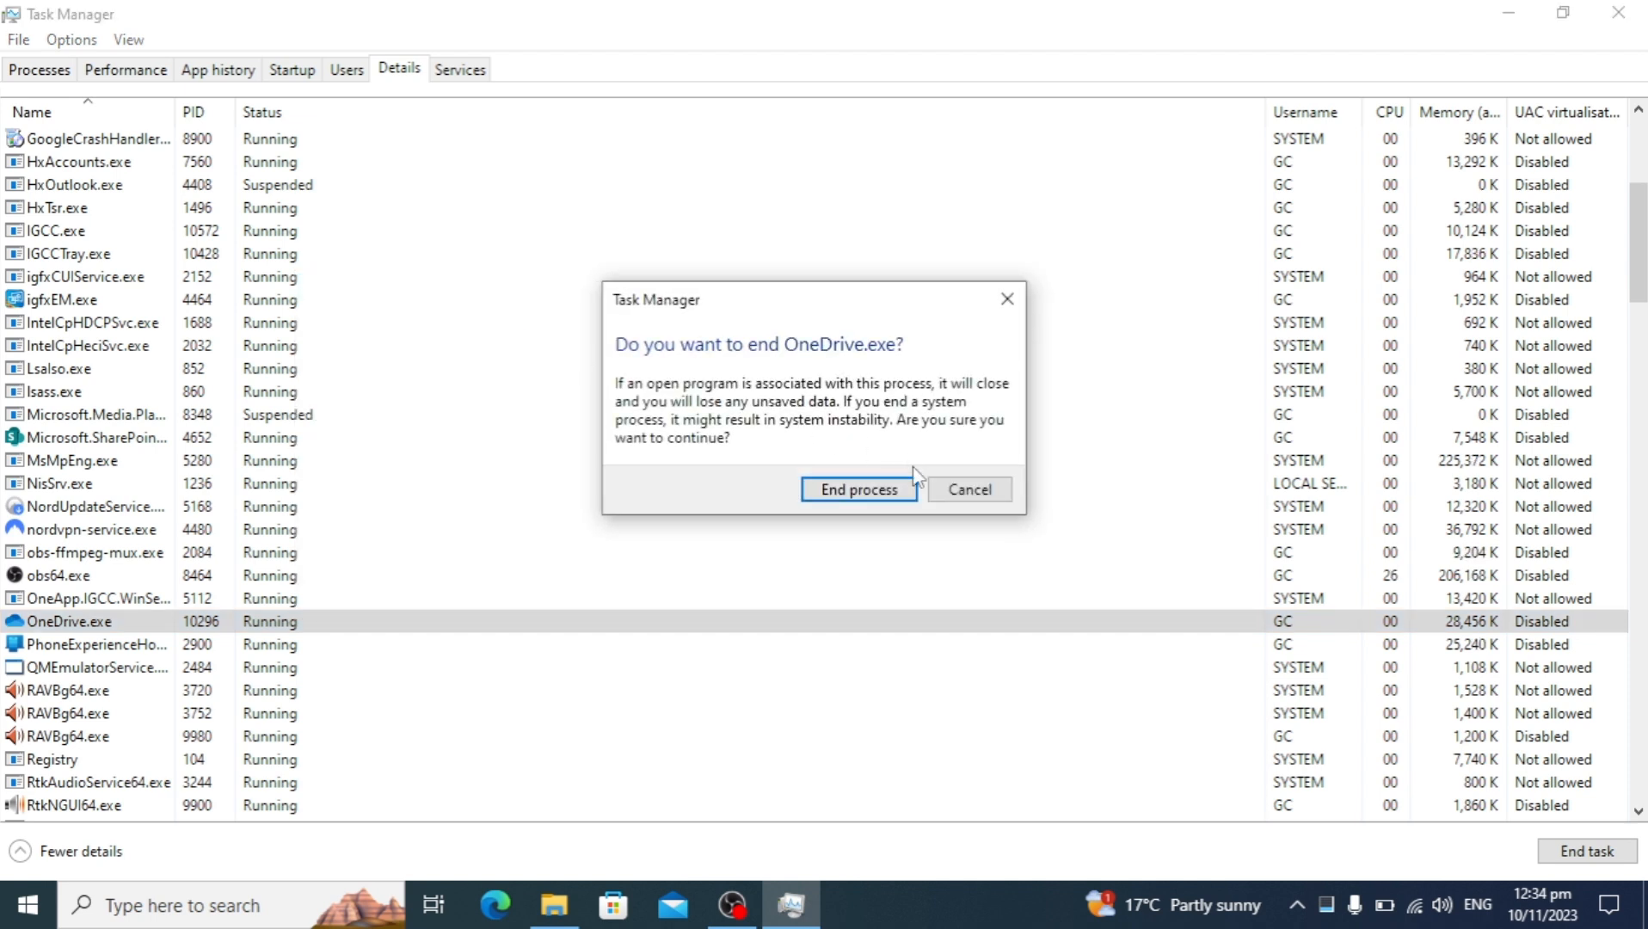
left_click(859, 488)
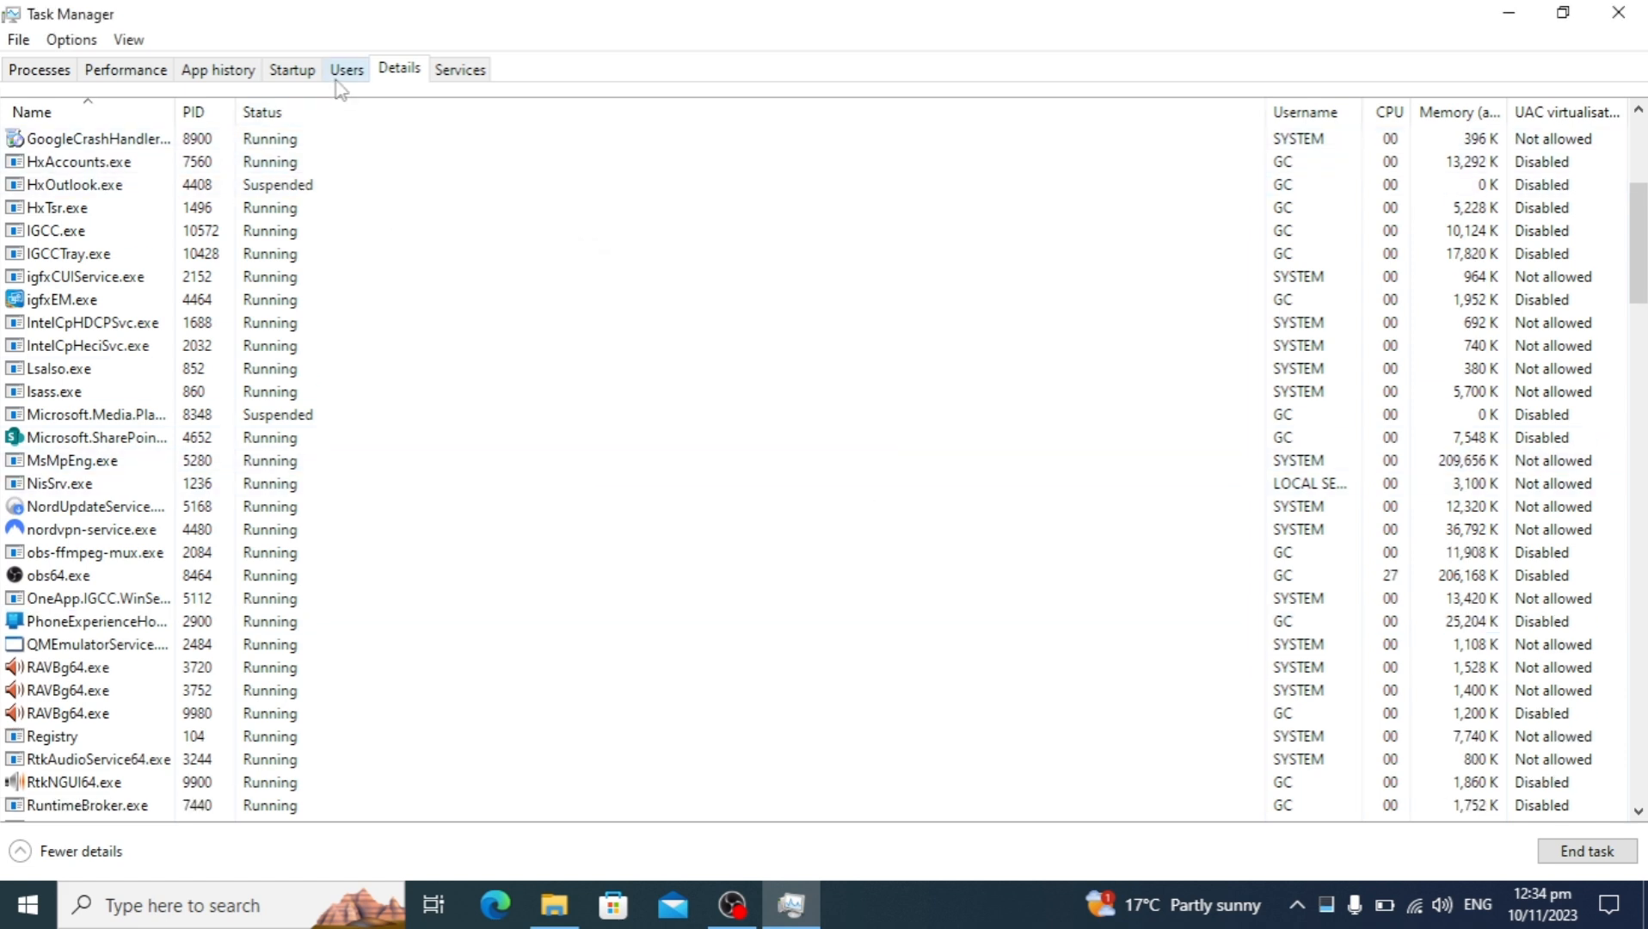
left_click(345, 69)
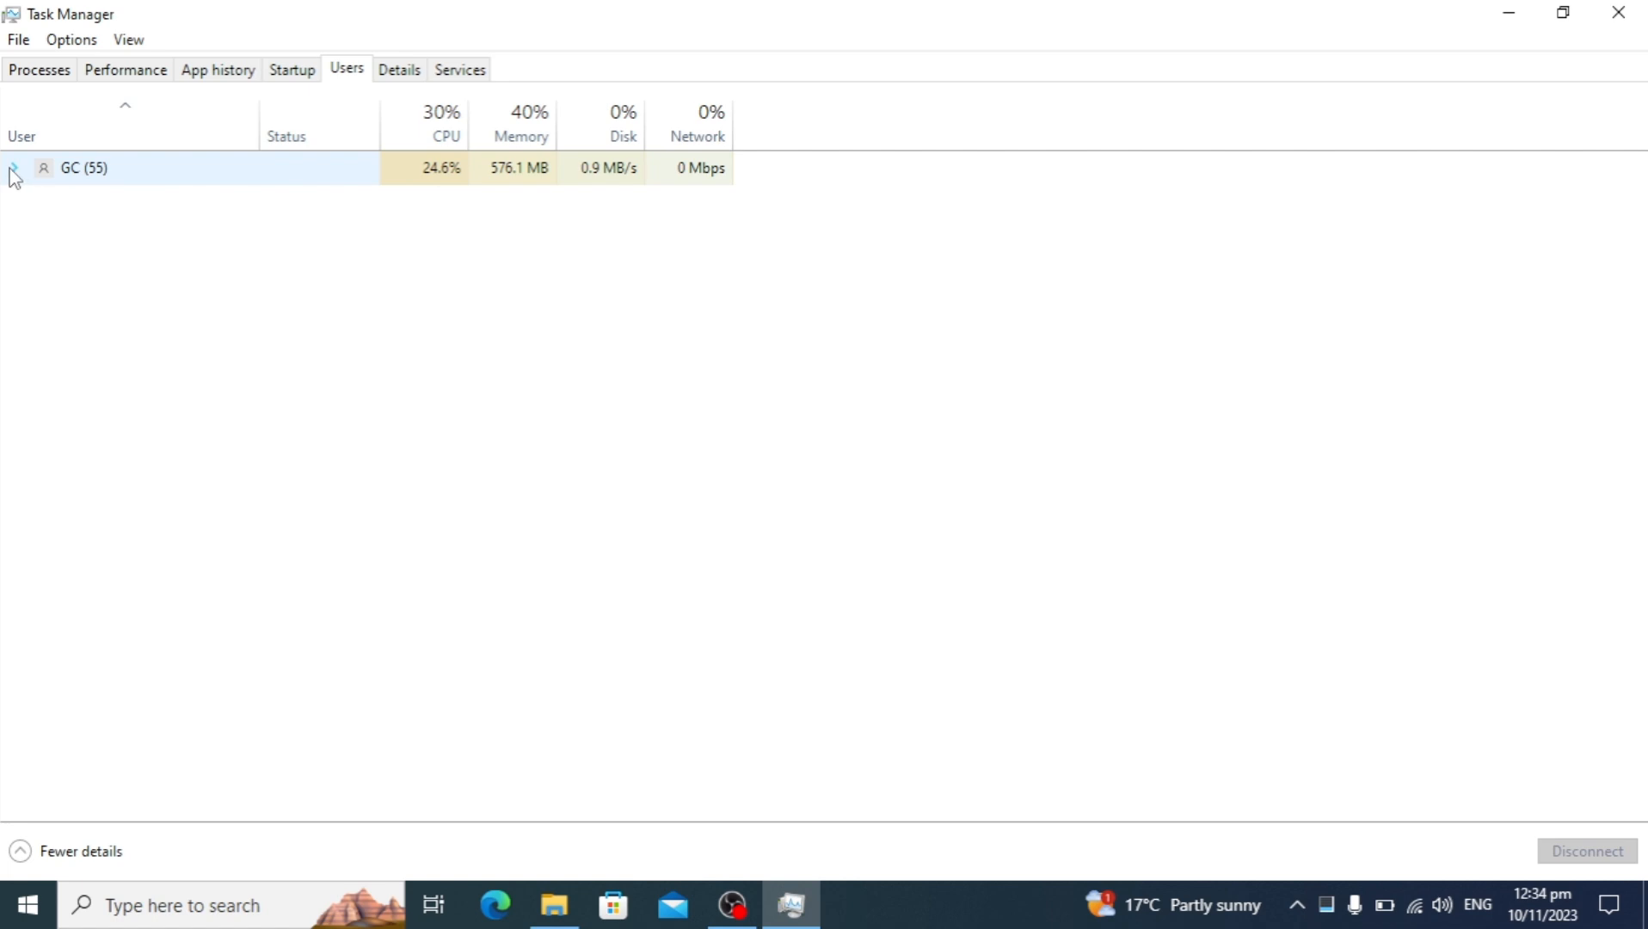
Expand the signed-in user's entry and browse their processes to the end
left_click(14, 169)
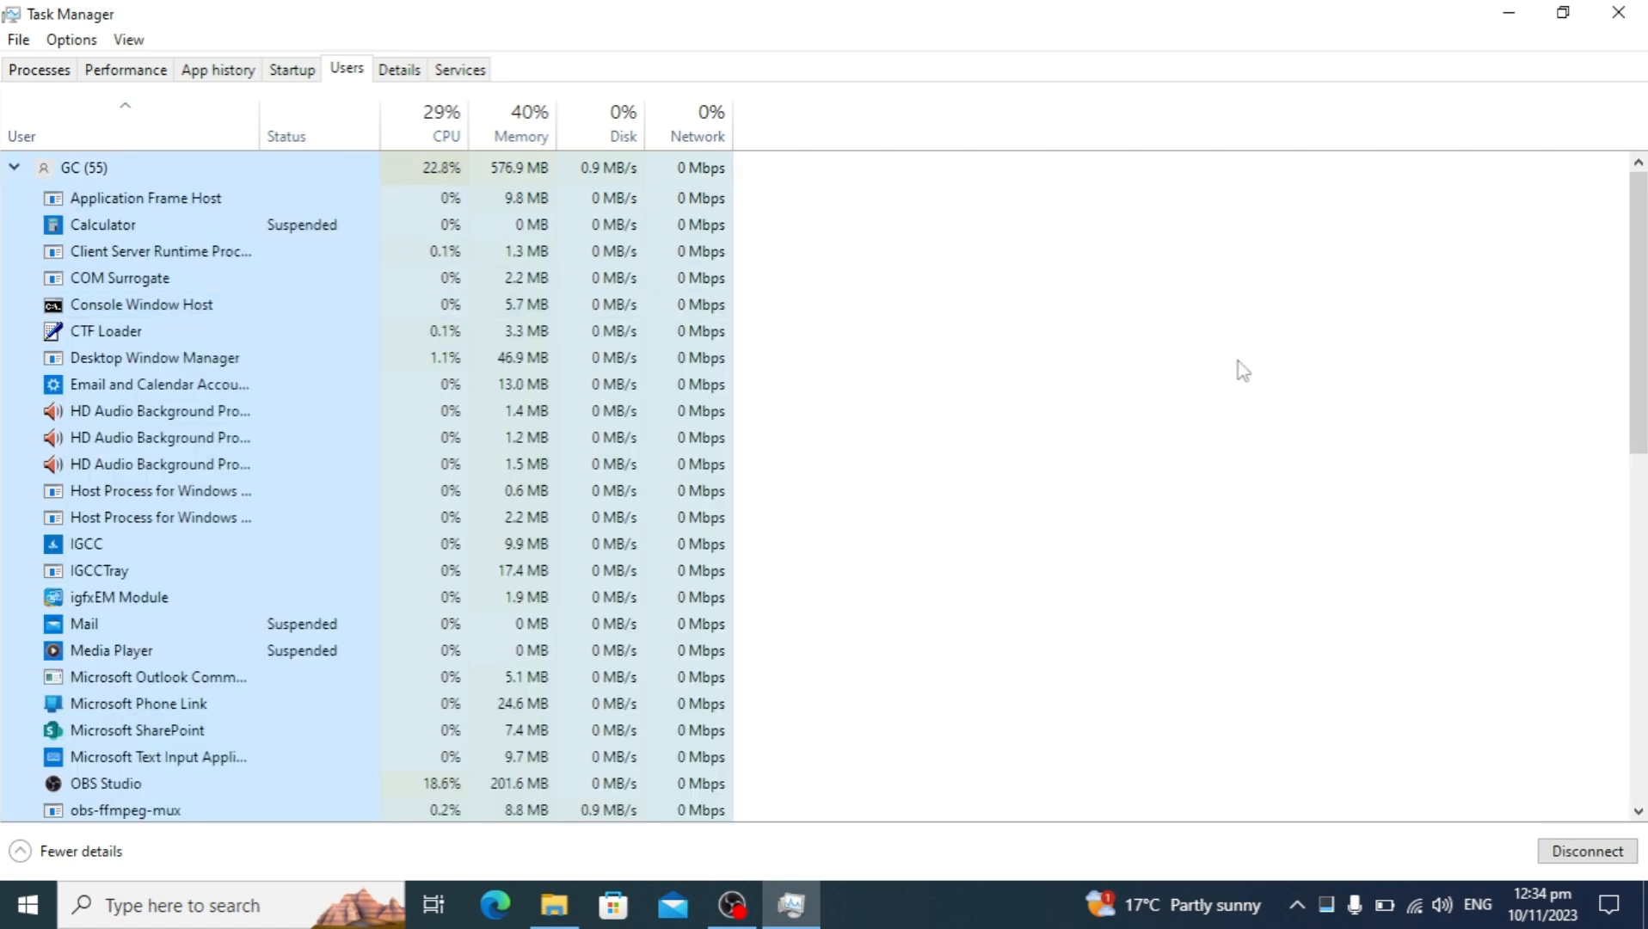
scroll("down", 3)
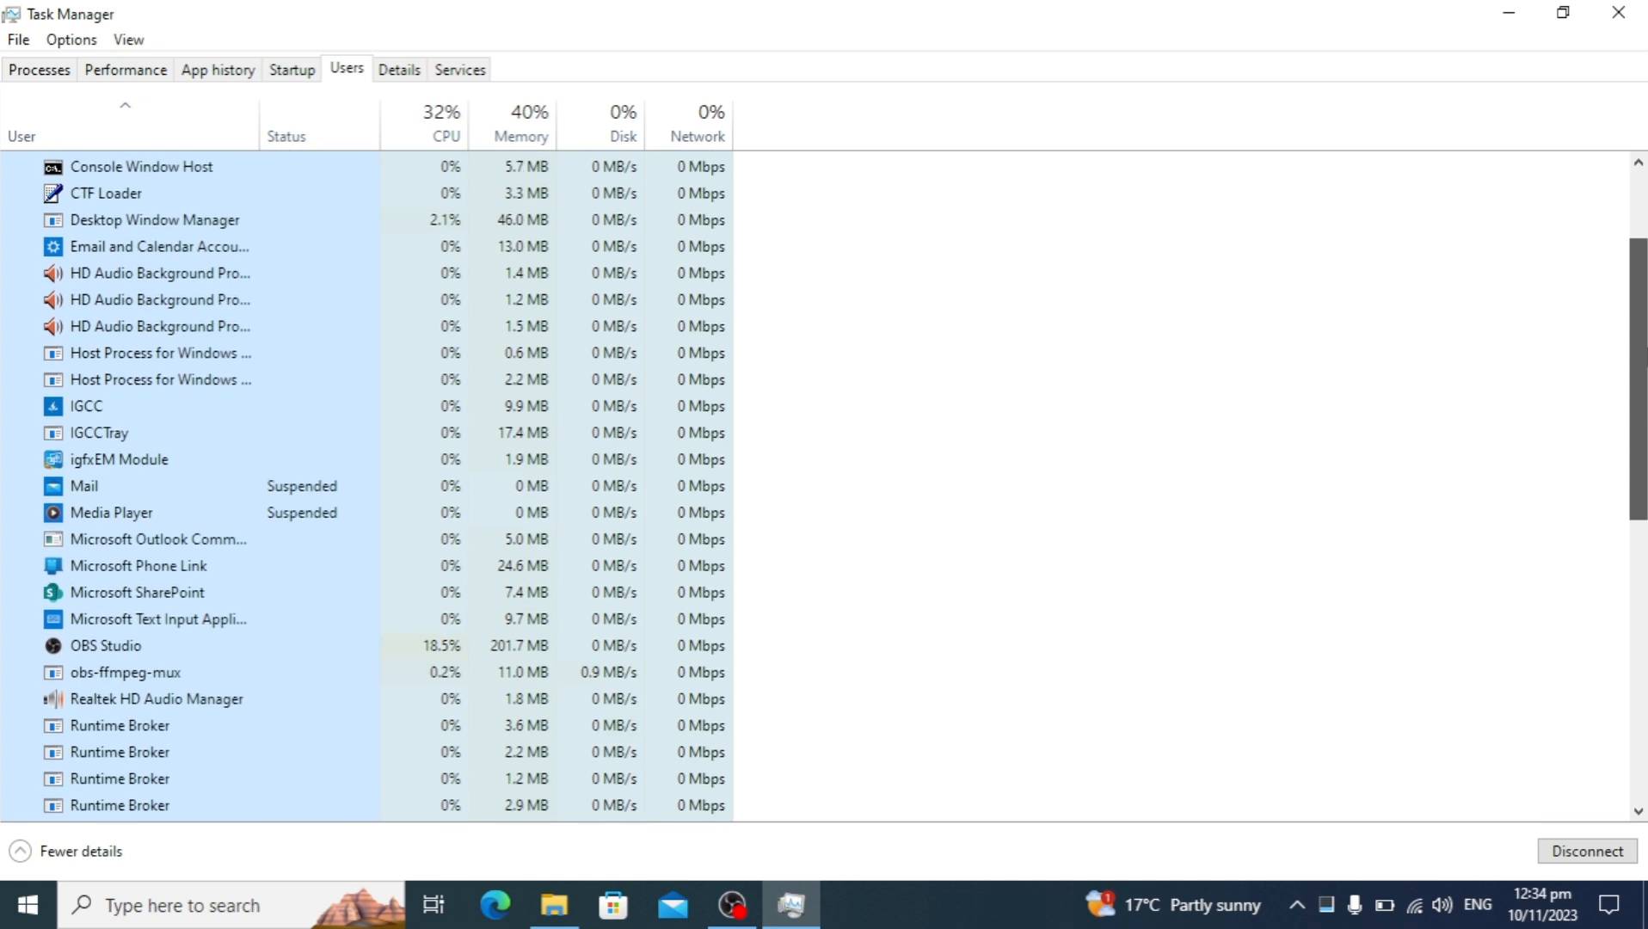
scroll("down", 3)
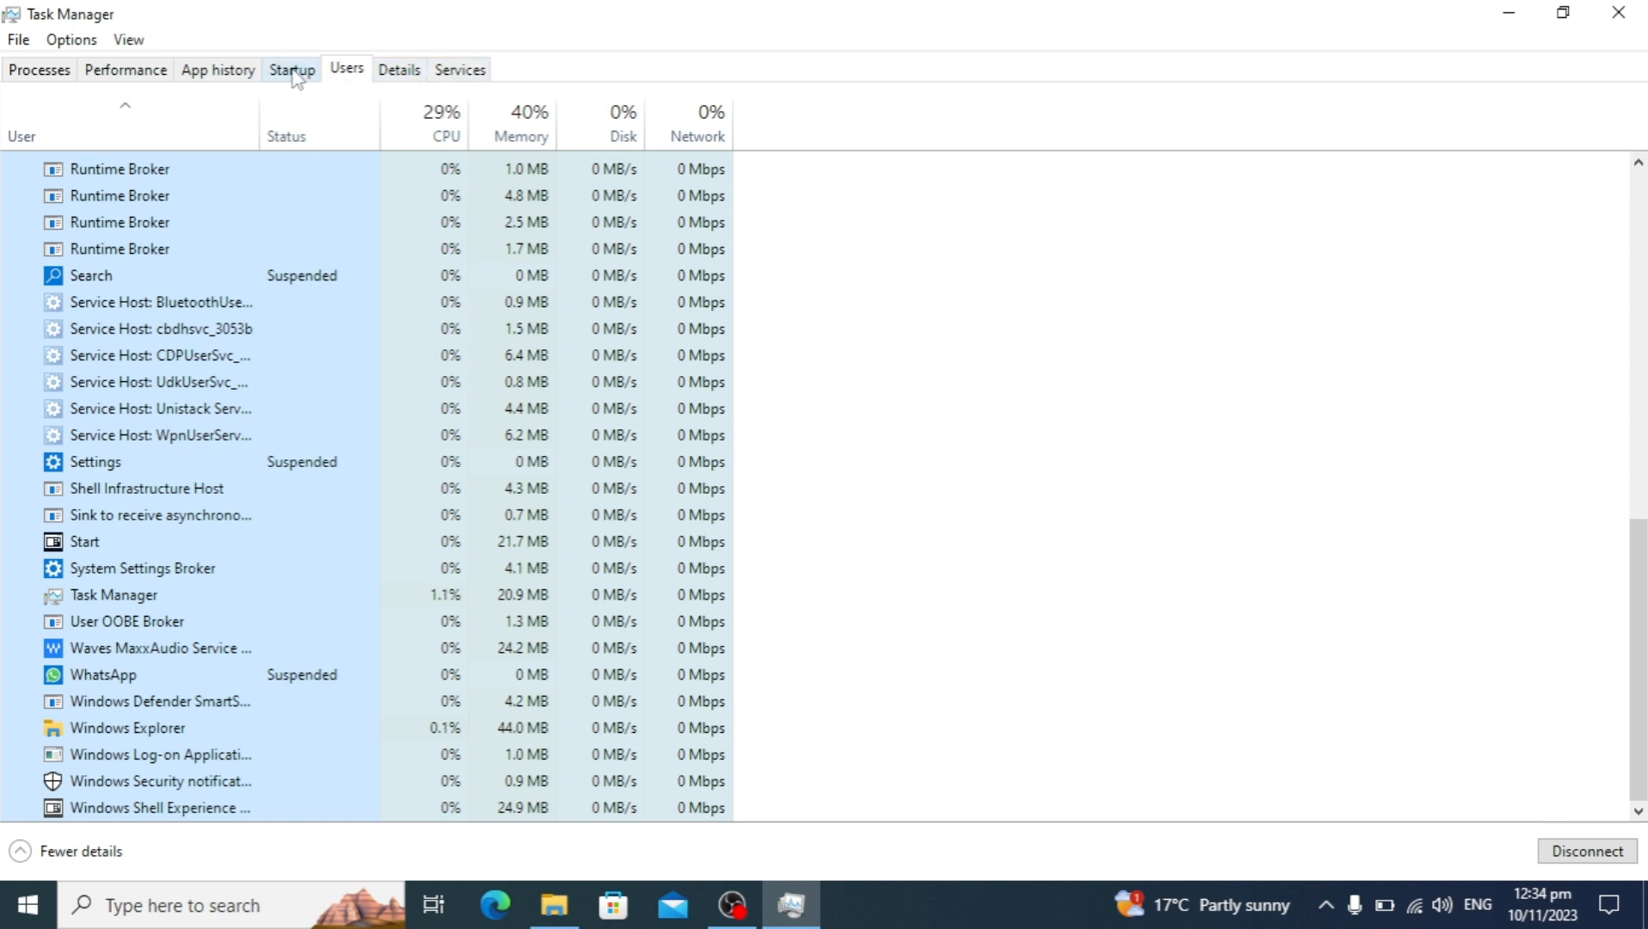
Disable the Microsoft OneDrive entry in the Startup apps list
left_click(291, 69)
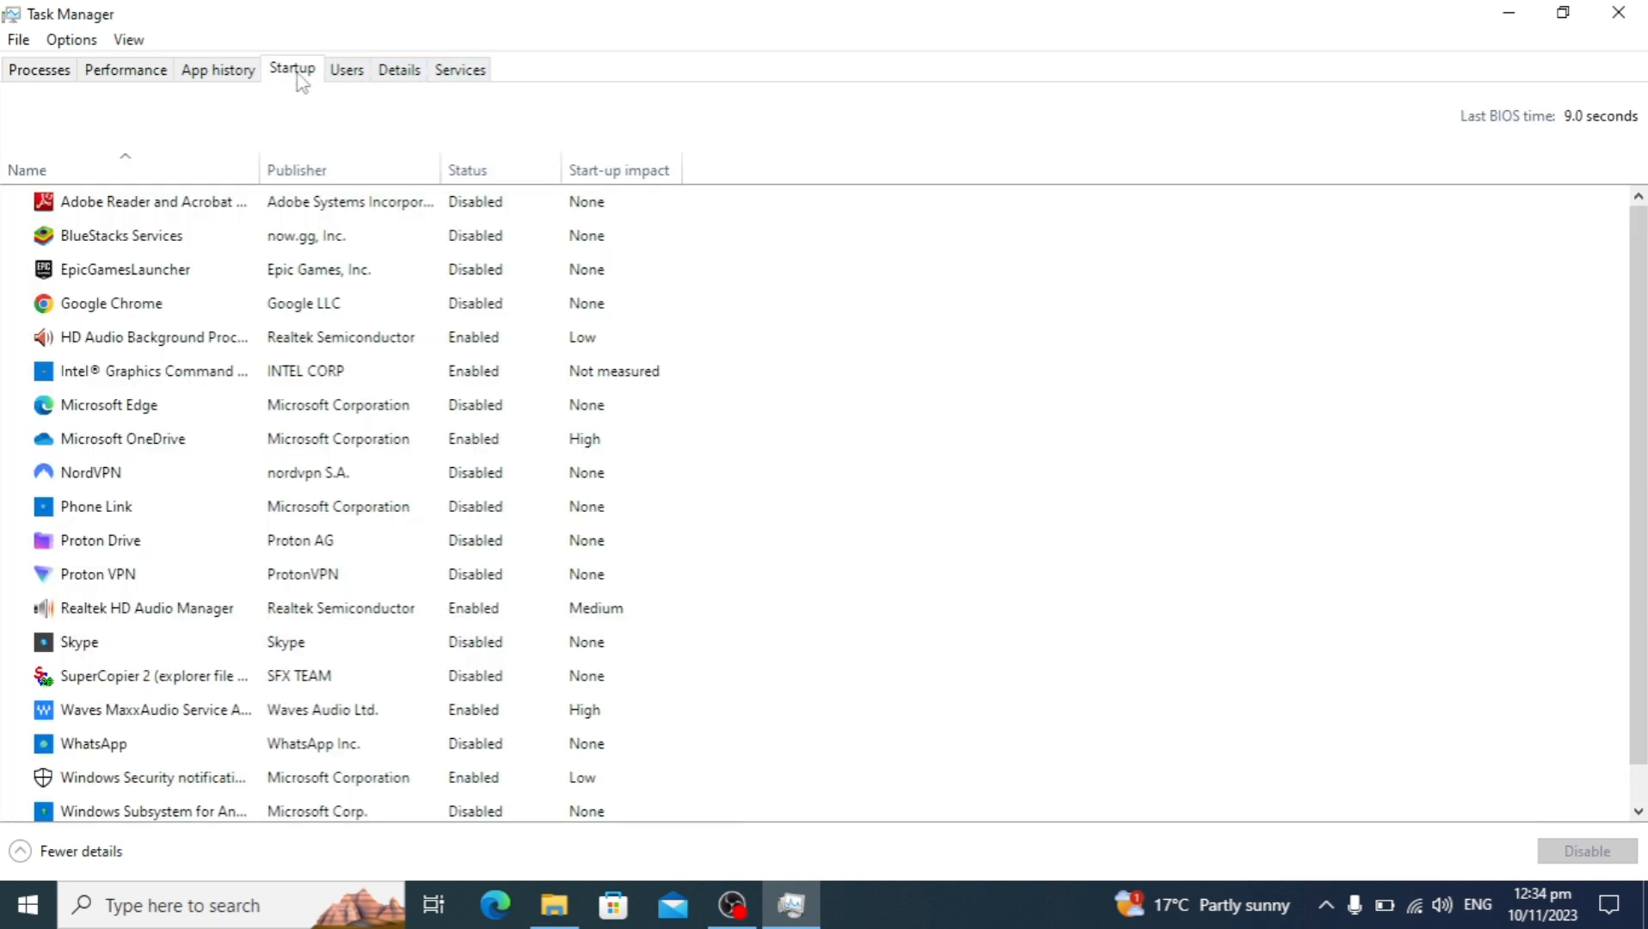
left_click(96, 506)
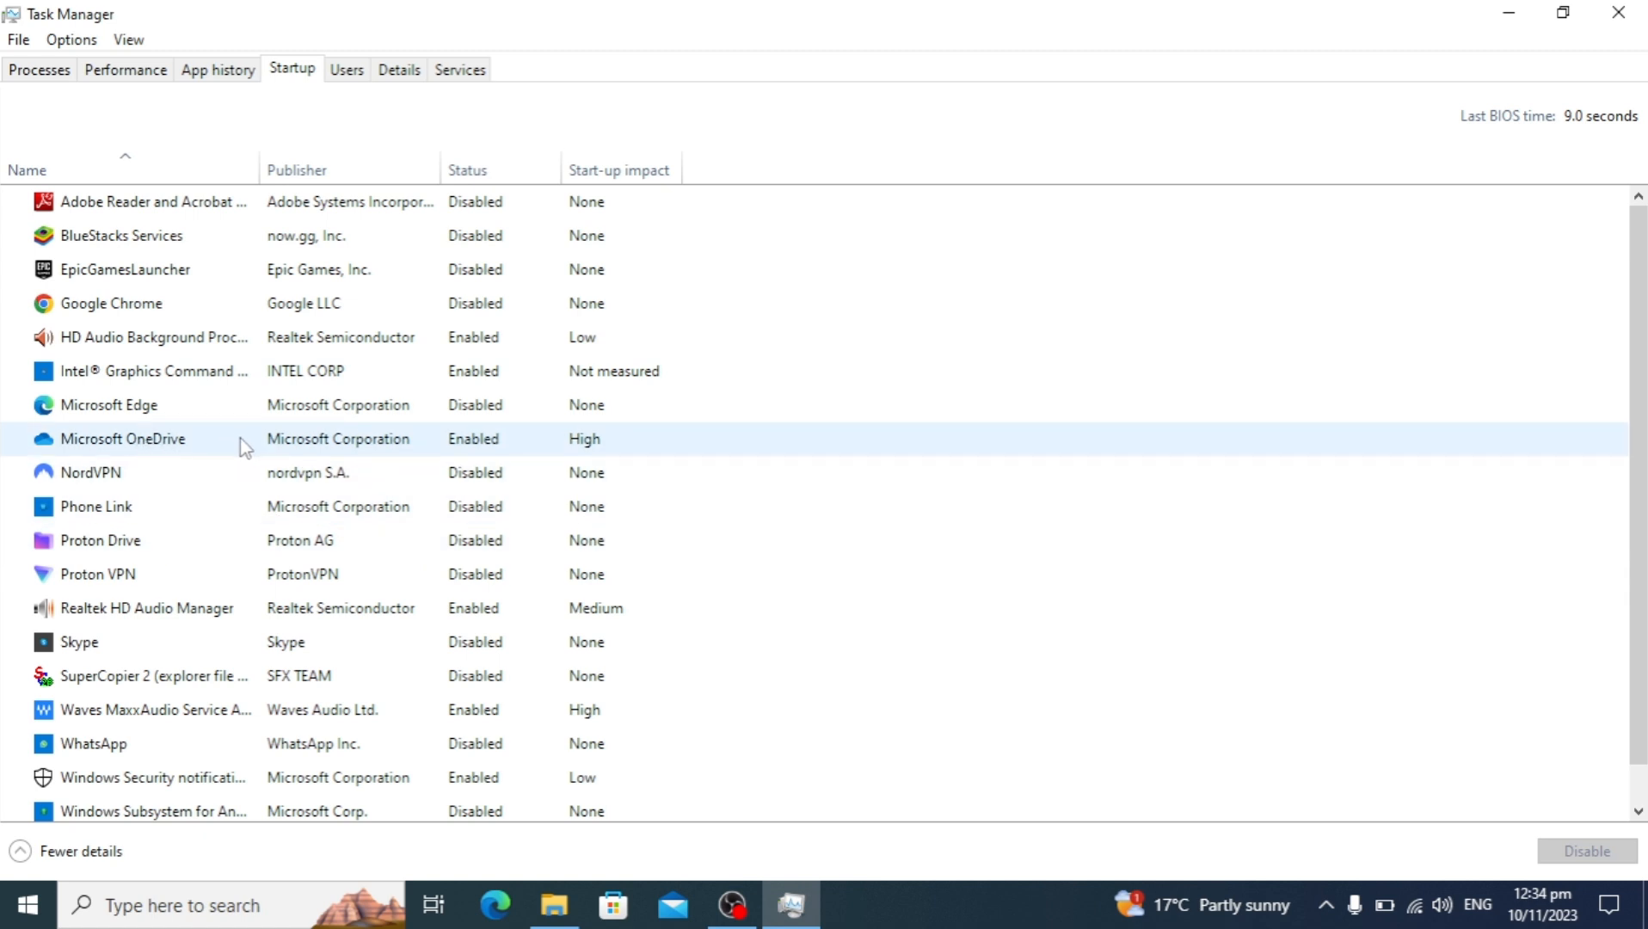
right_click(124, 439)
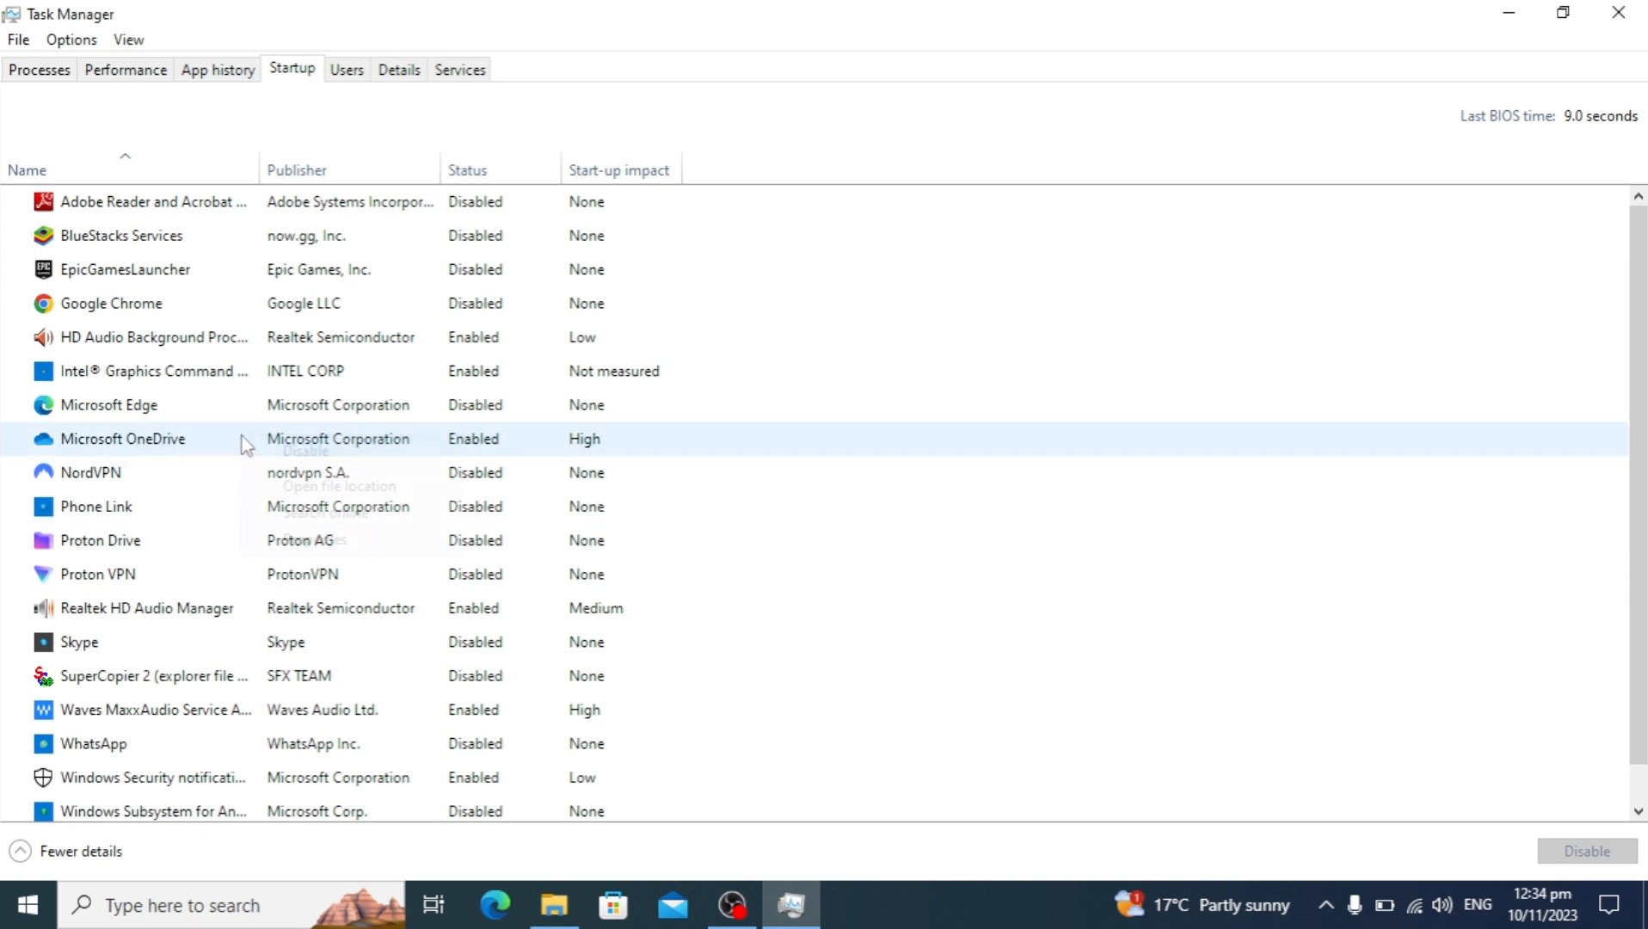
right_click(122, 439)
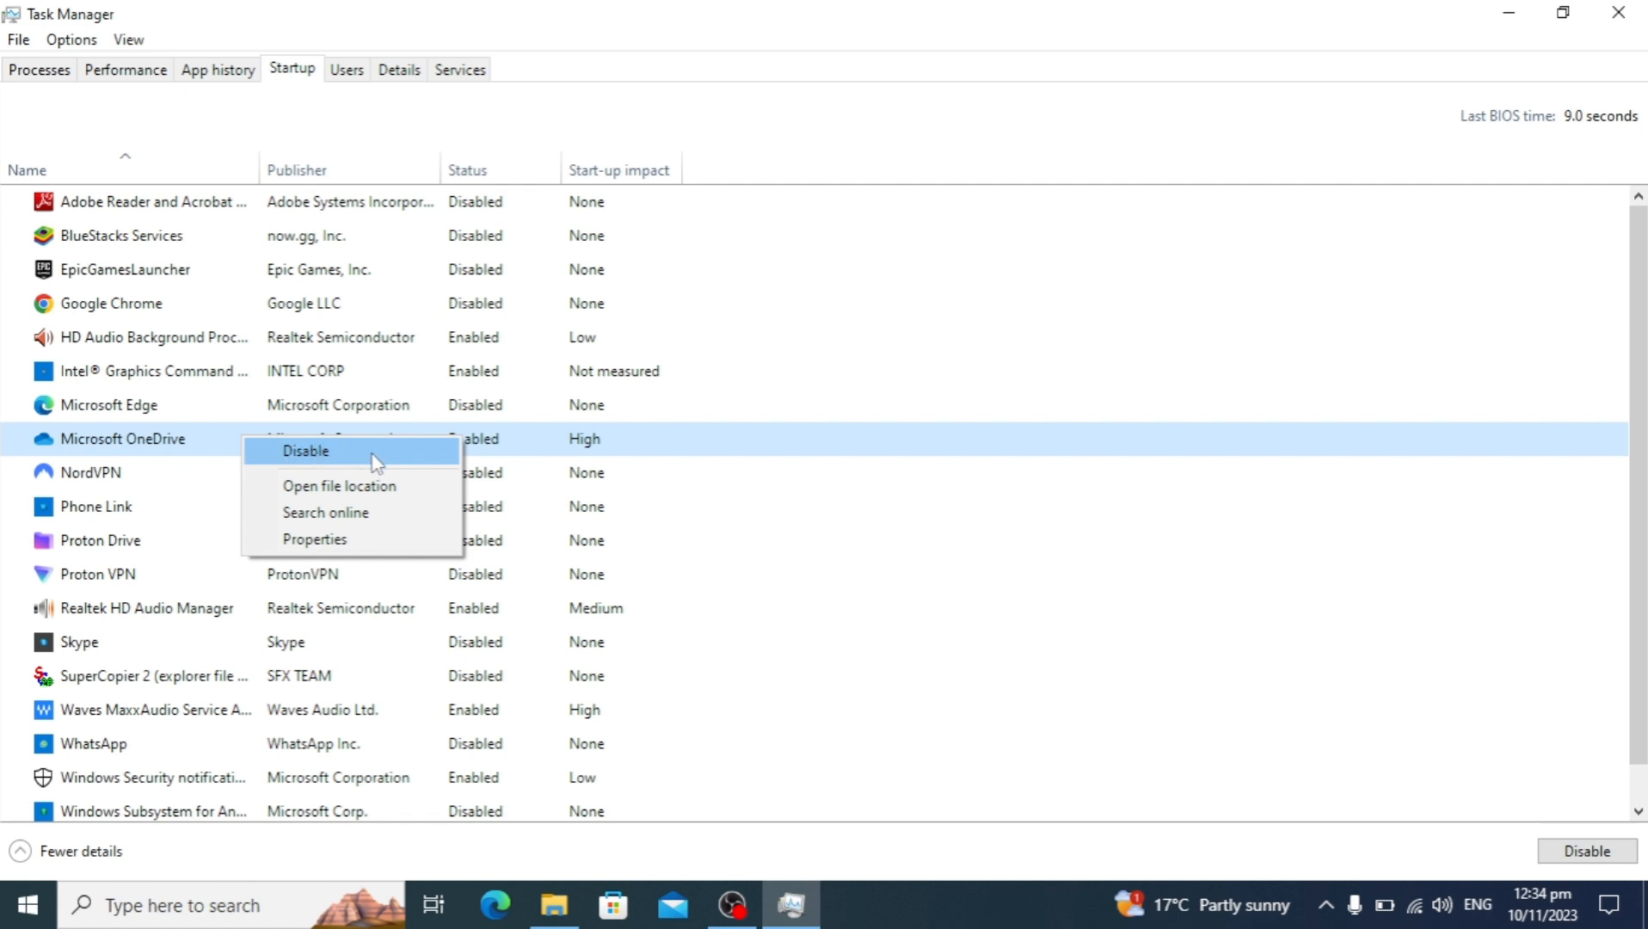
left_click(306, 450)
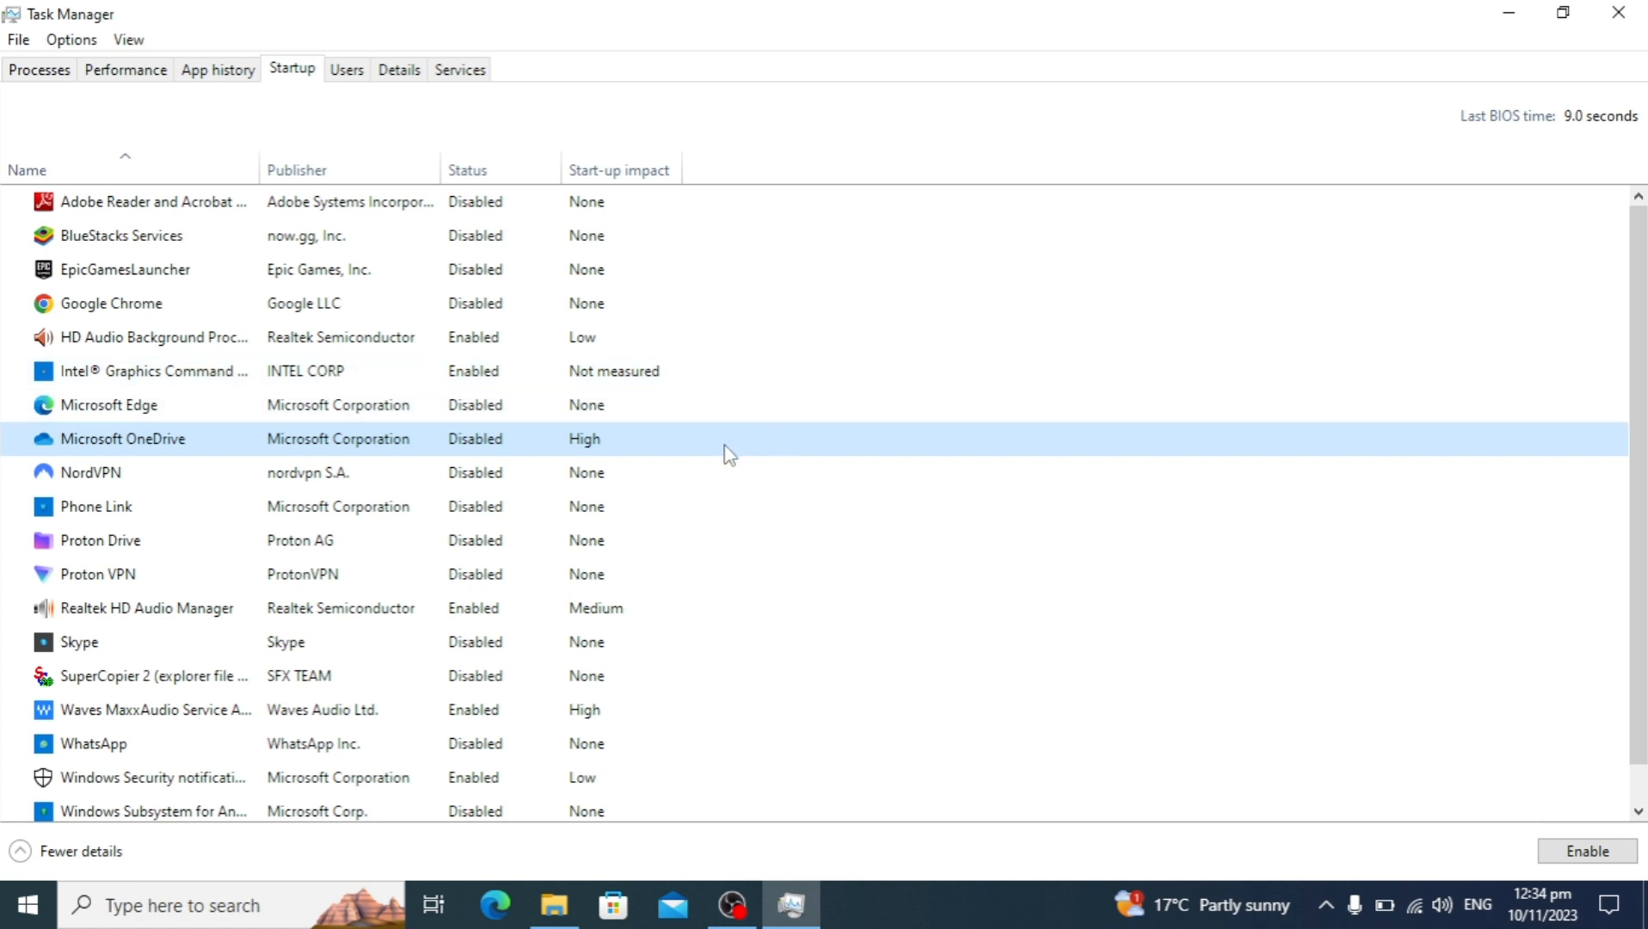
mouse_move(1620, 16)
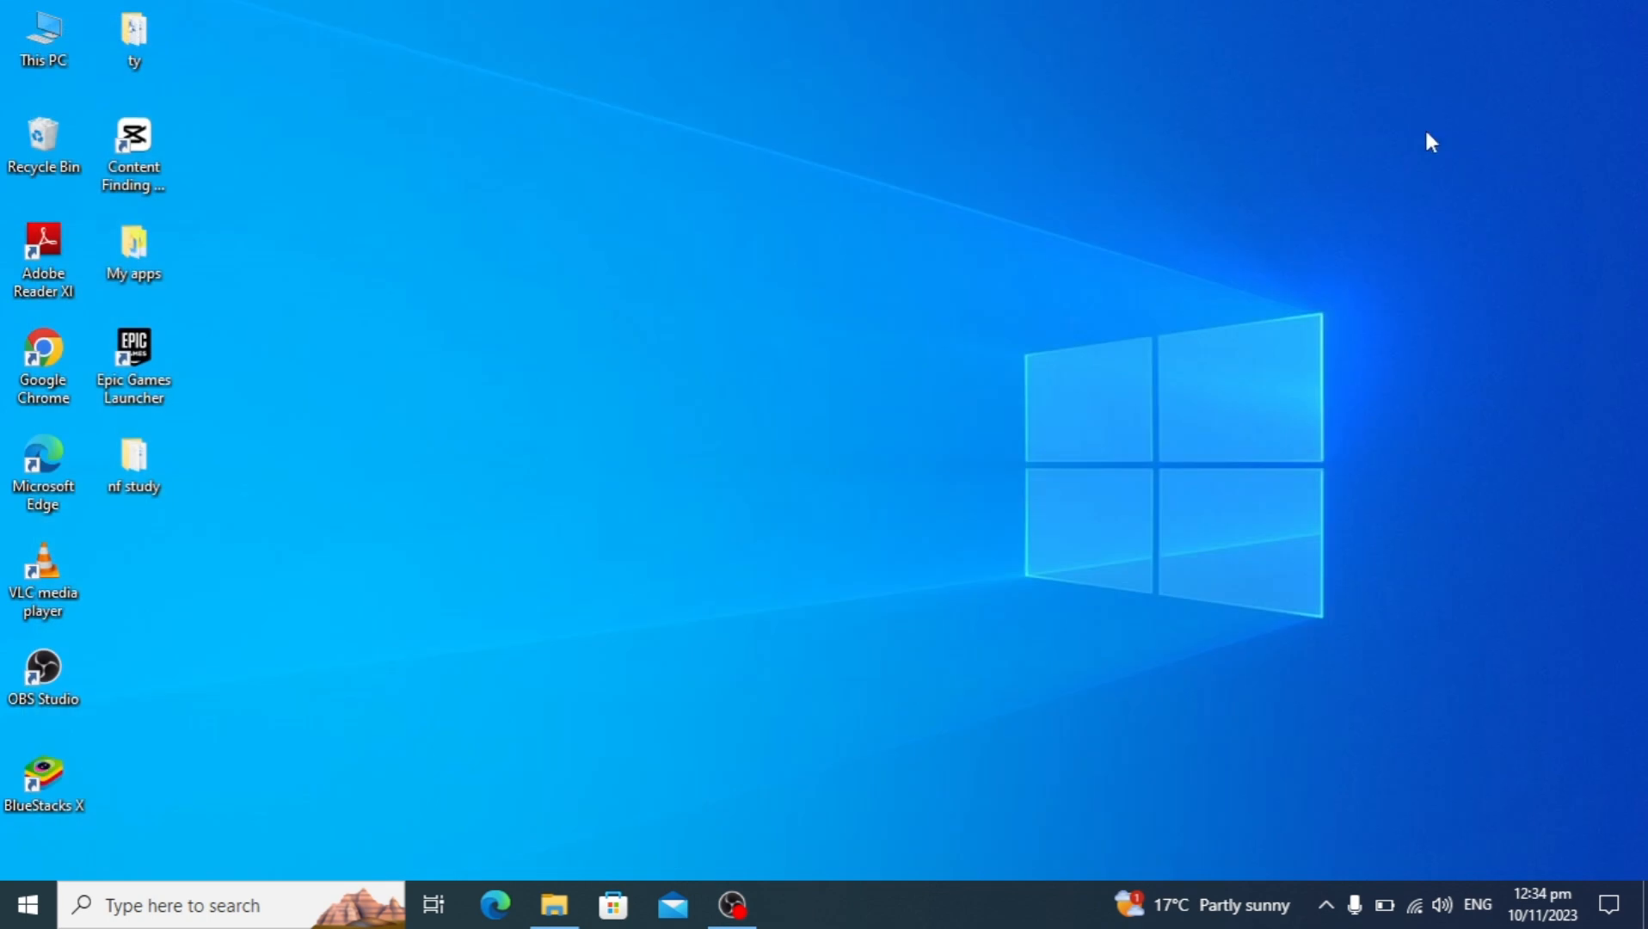
mouse_move(580, 461)
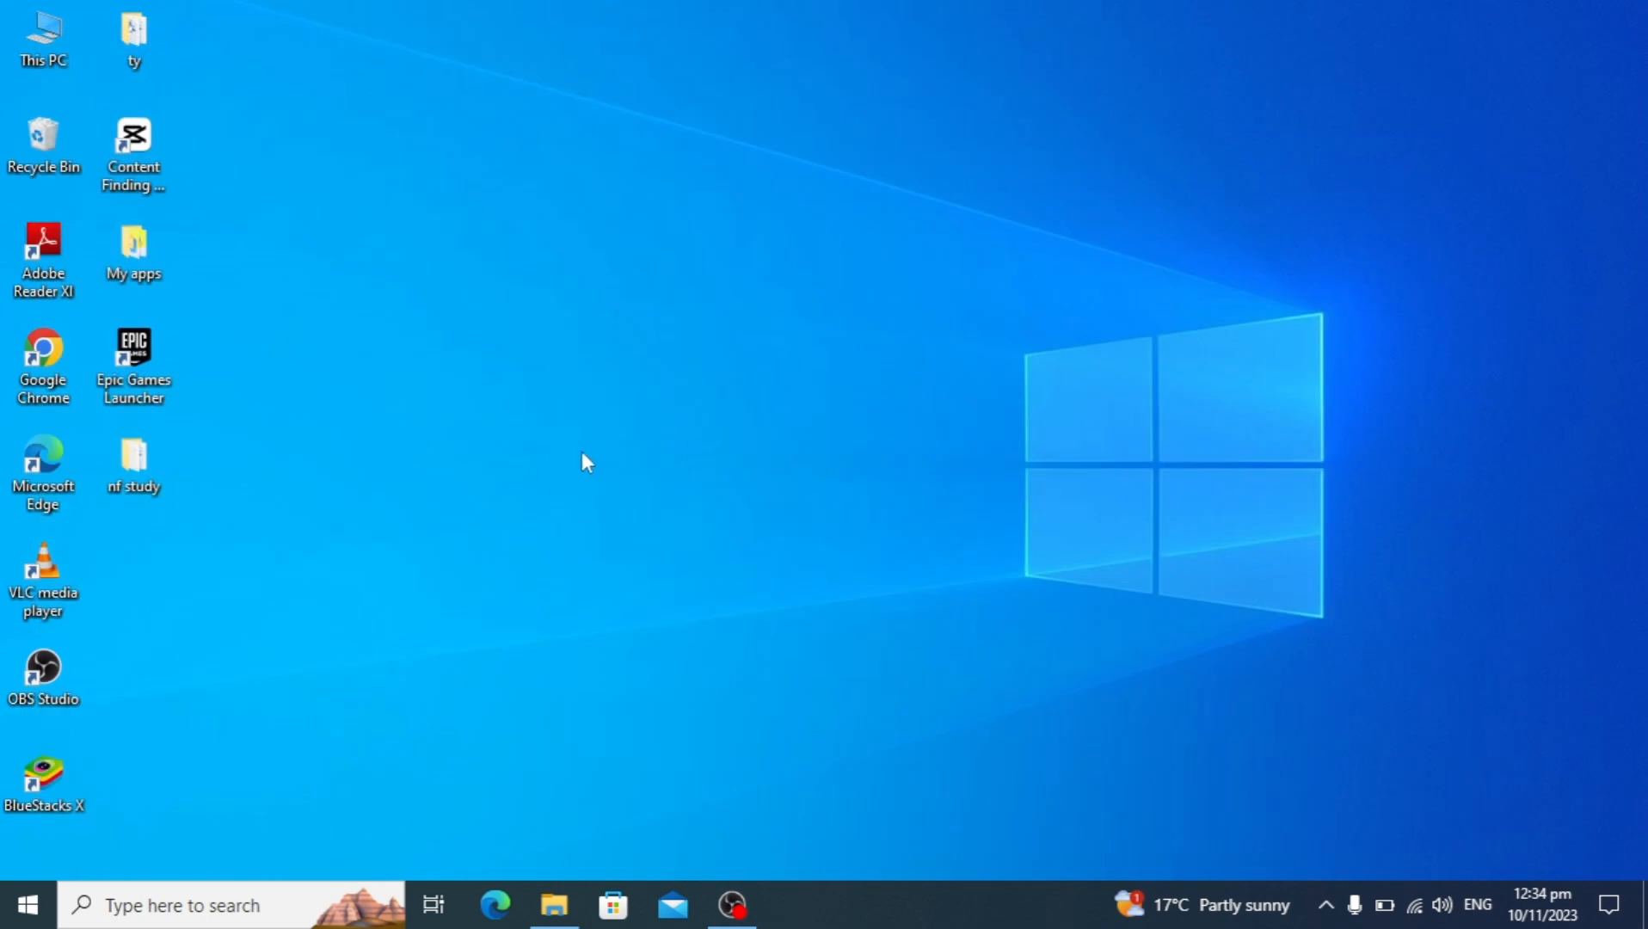